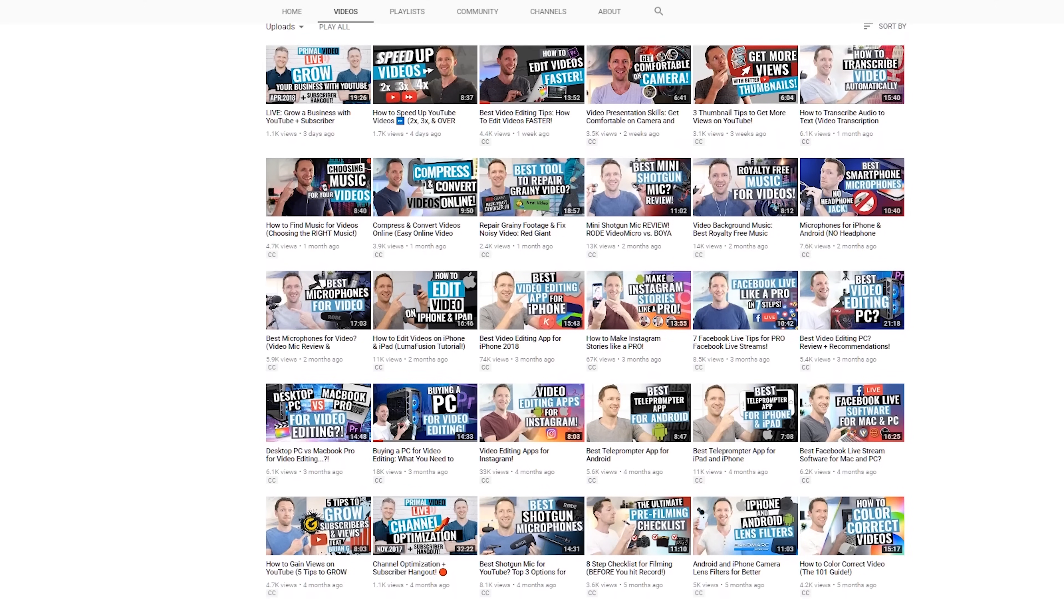
Resize the canvas via image size to the Youtube thumbnail preset, 1280 by 720.
scroll("down", 3)
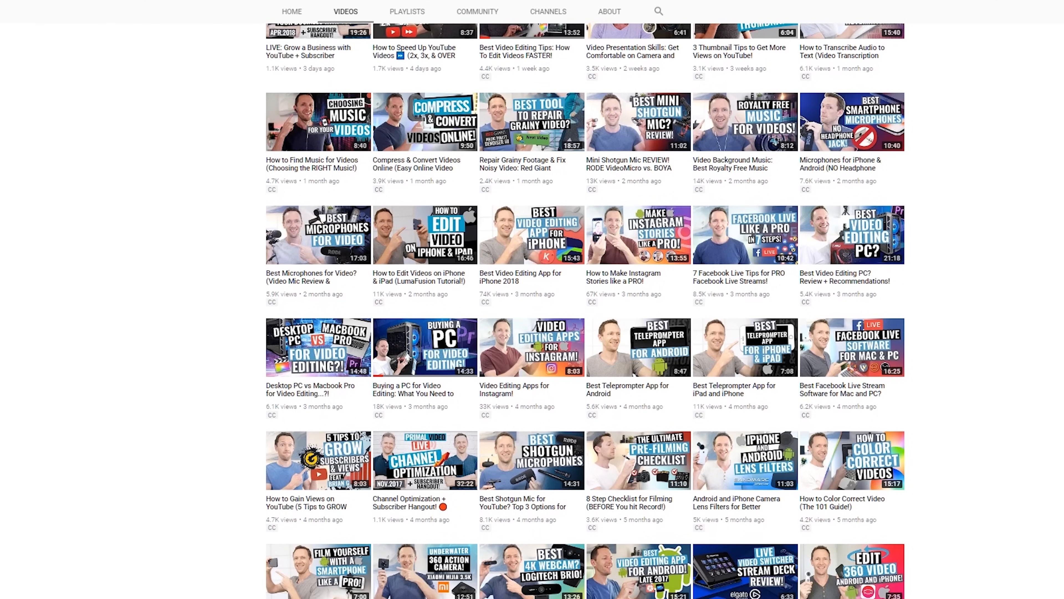
scroll("down", 3)
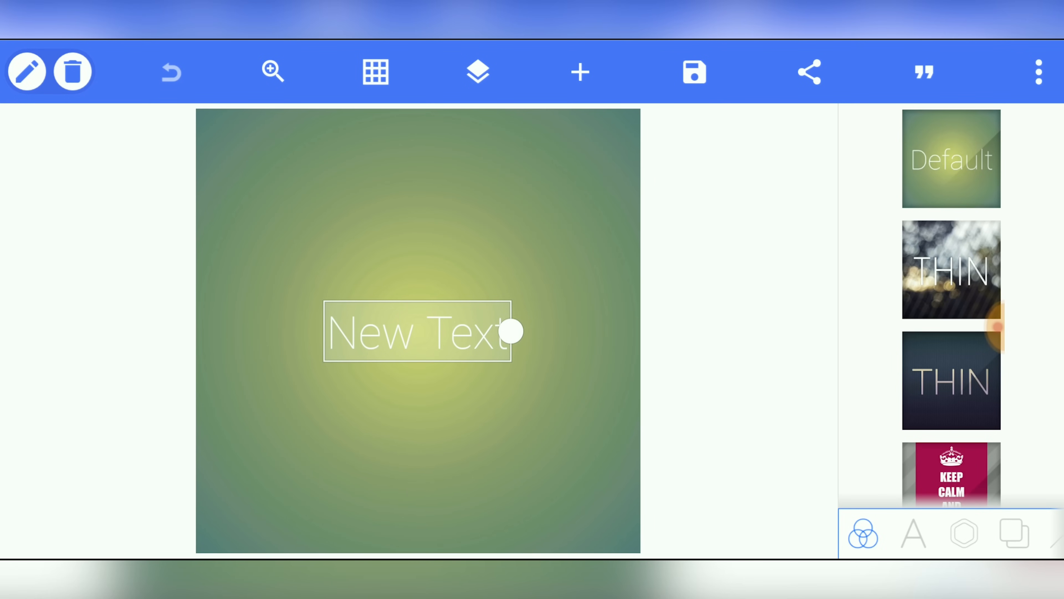
scroll("down", 3)
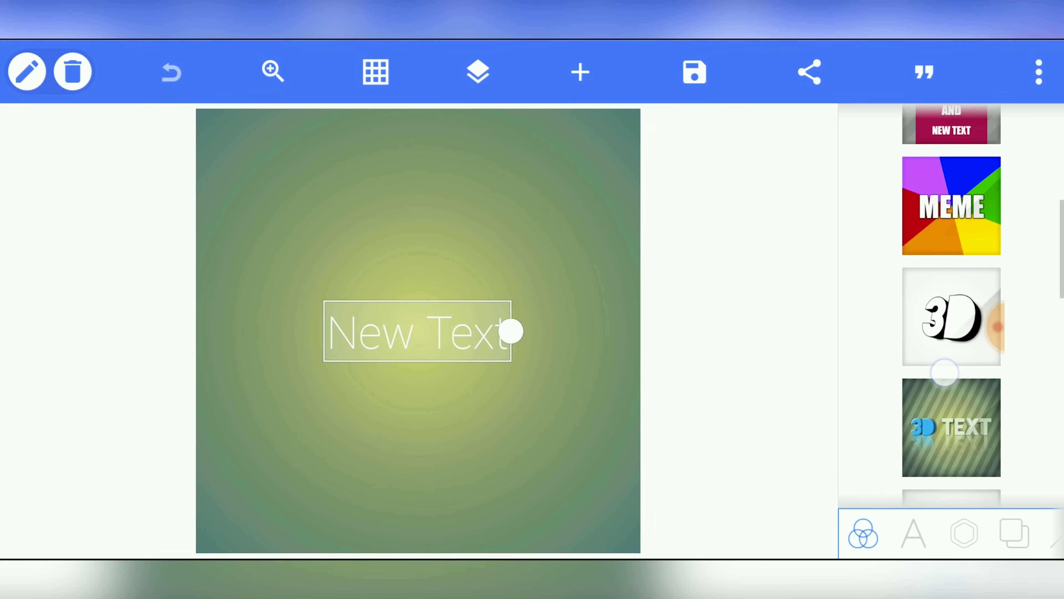
scroll("down", 3)
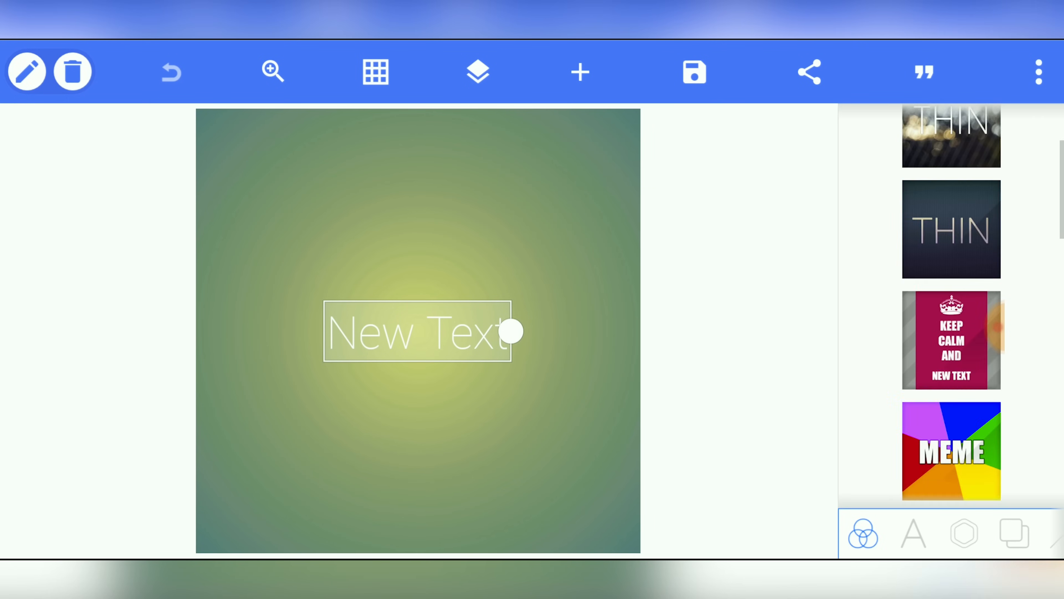
scroll("down", 3)
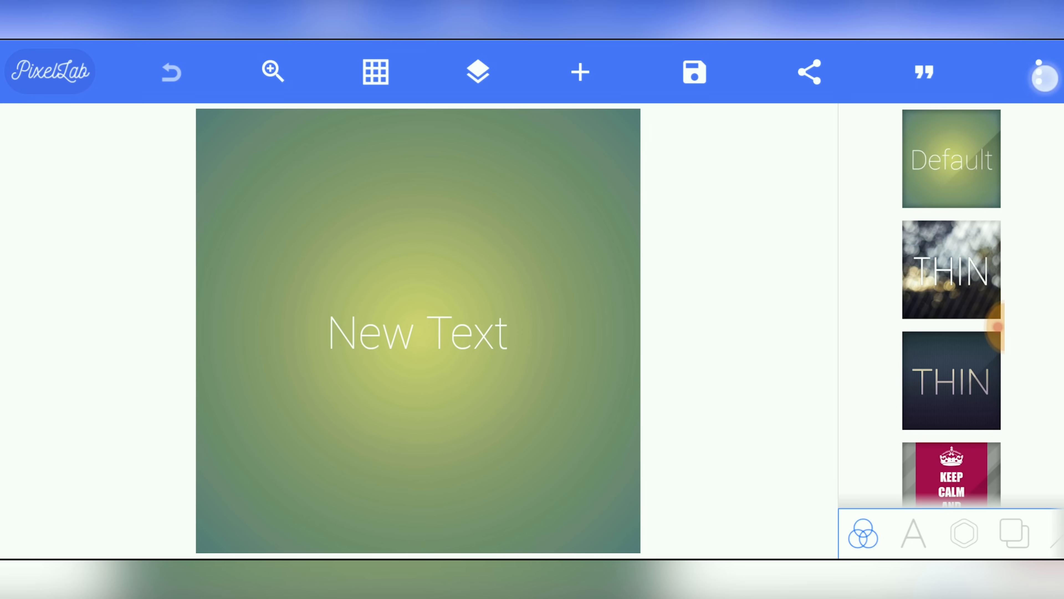
left_click(1038, 71)
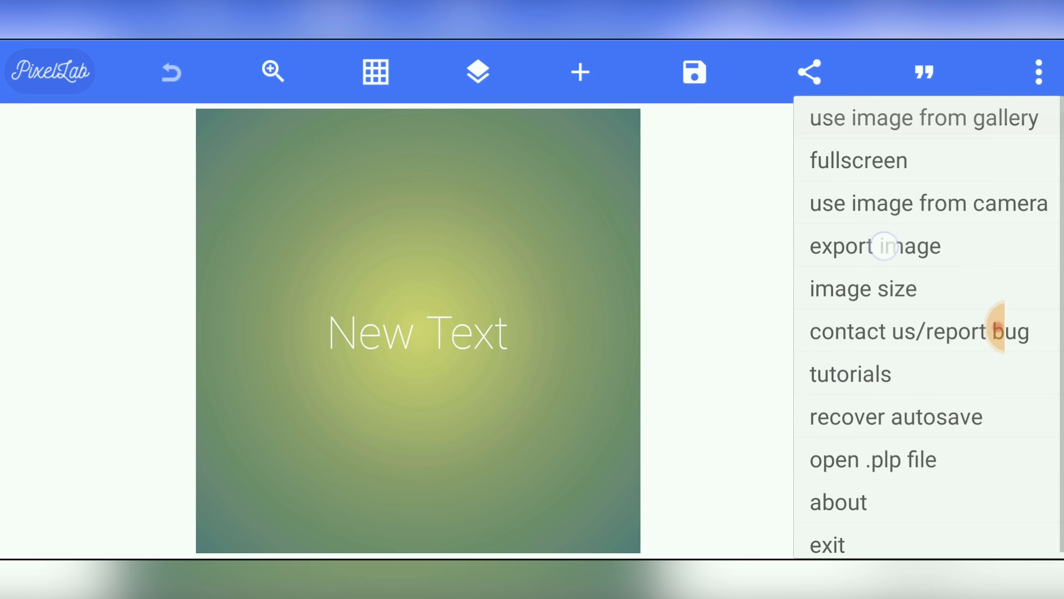
left_click(862, 288)
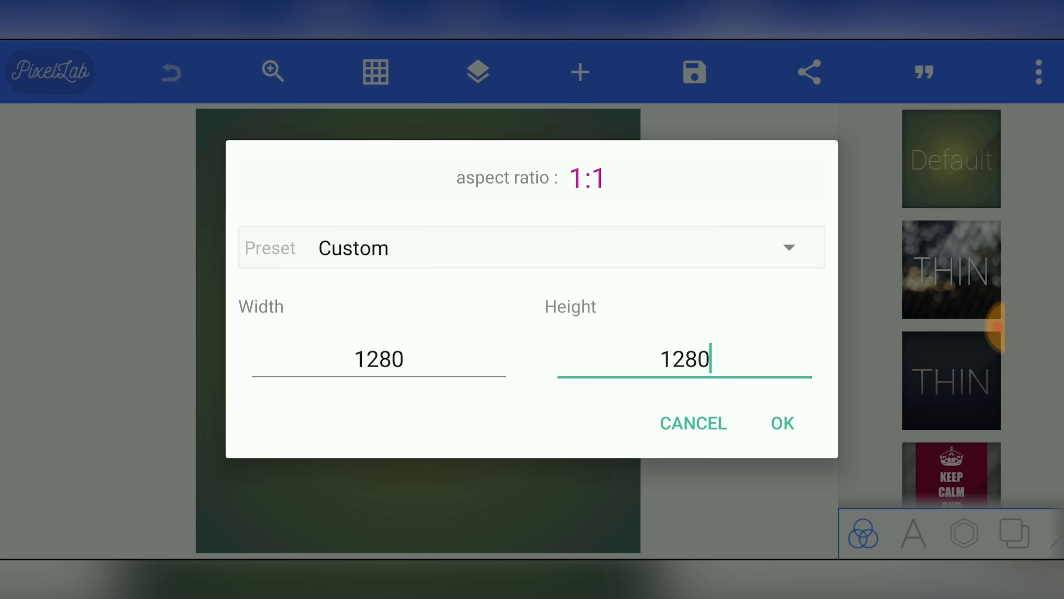
left_click(789, 247)
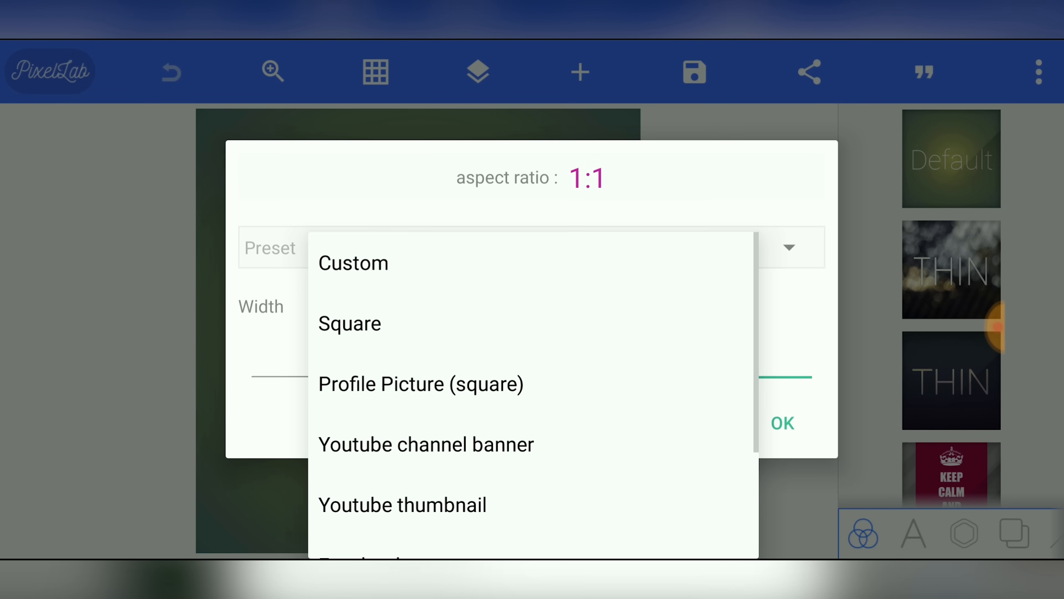
scroll("down", 3)
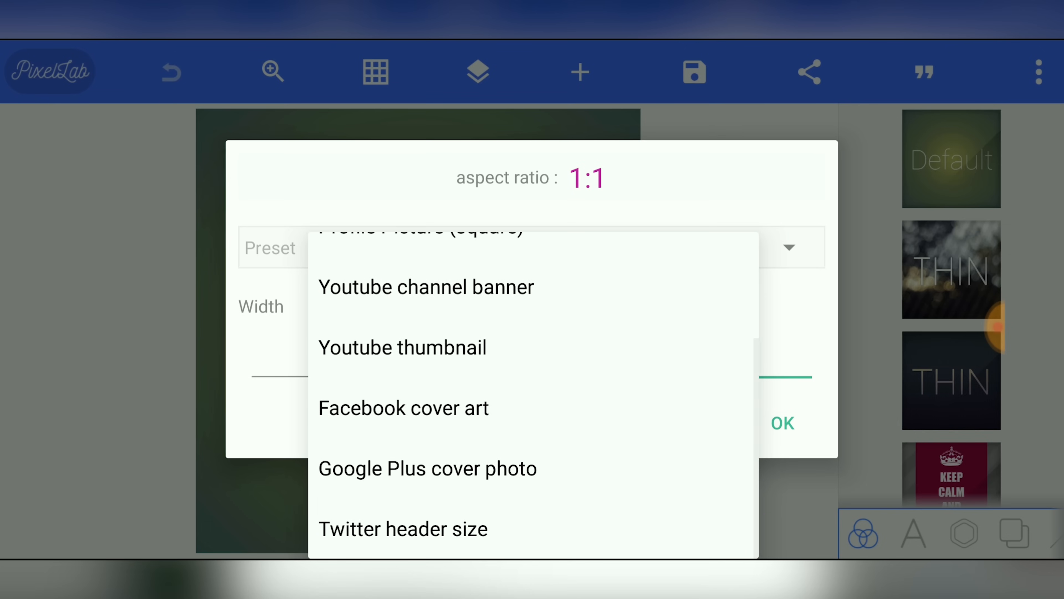
left_click(401, 347)
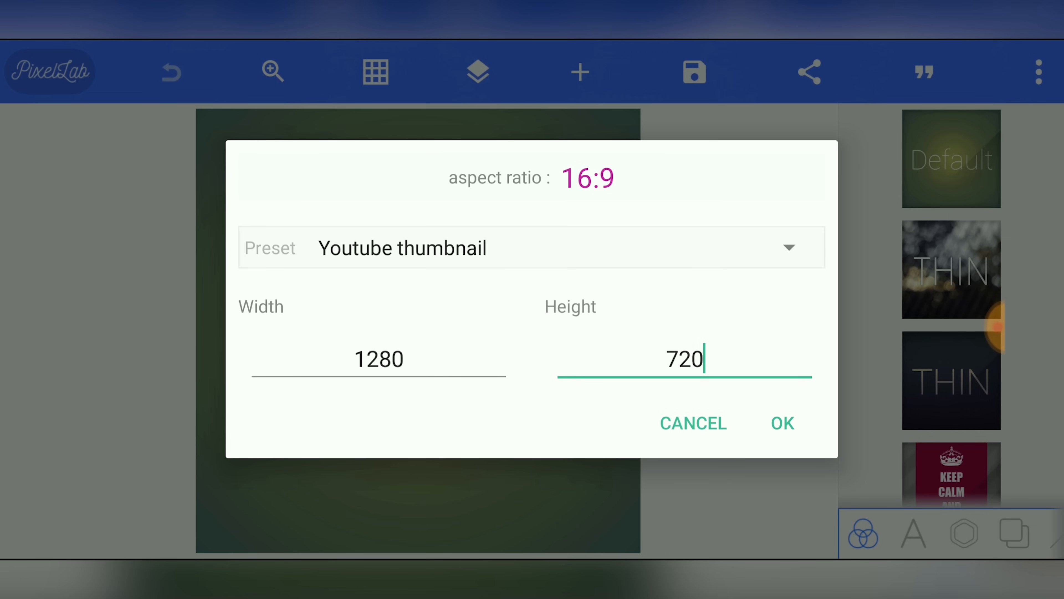
left_click(377, 360)
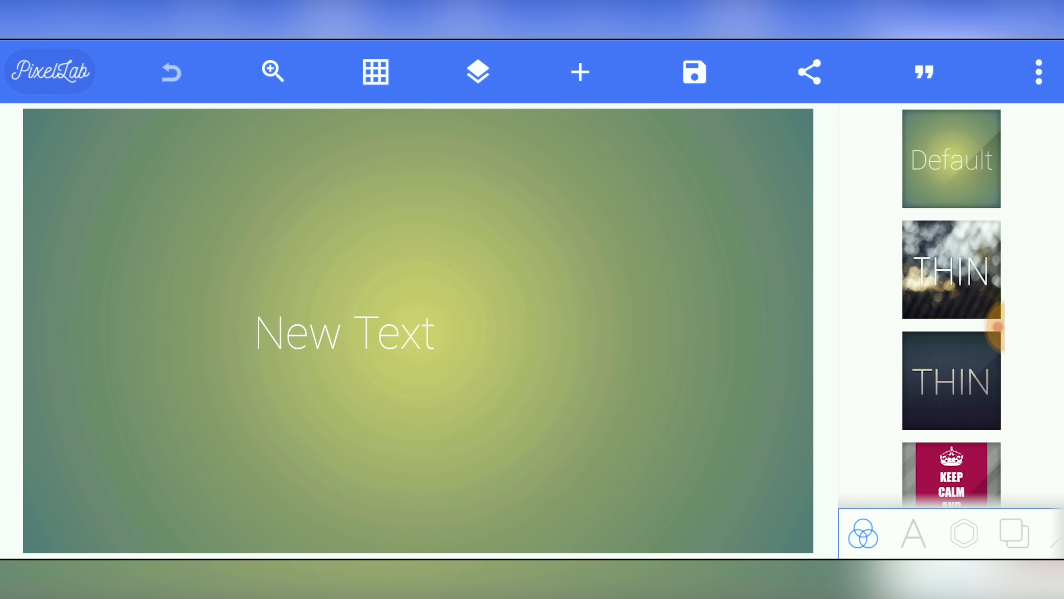
Import the presenter photo from the gallery uncropped and enlarge it to fill the canvas.
left_click(578, 72)
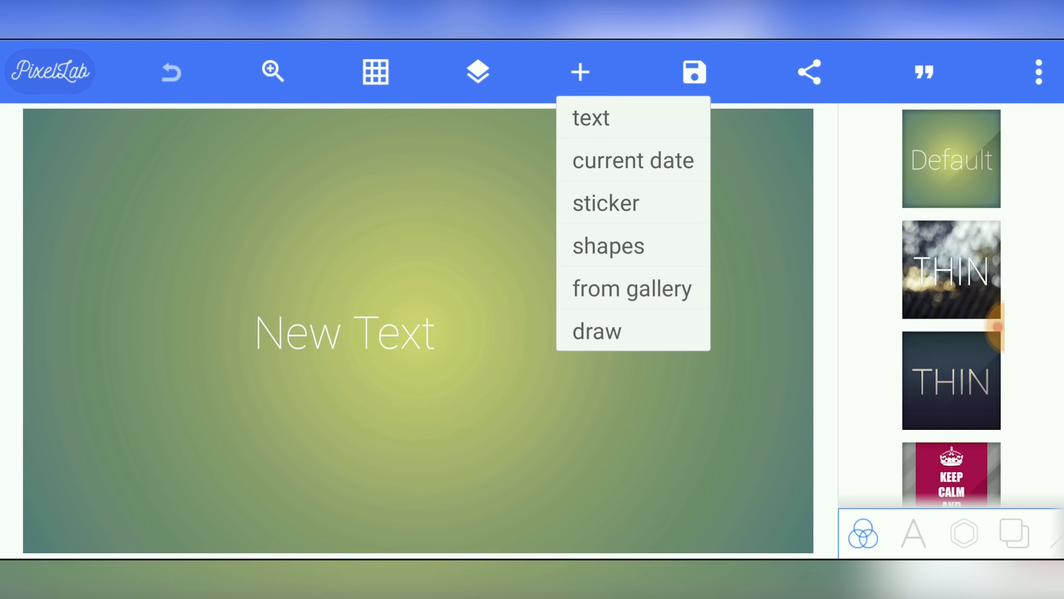
left_click(631, 288)
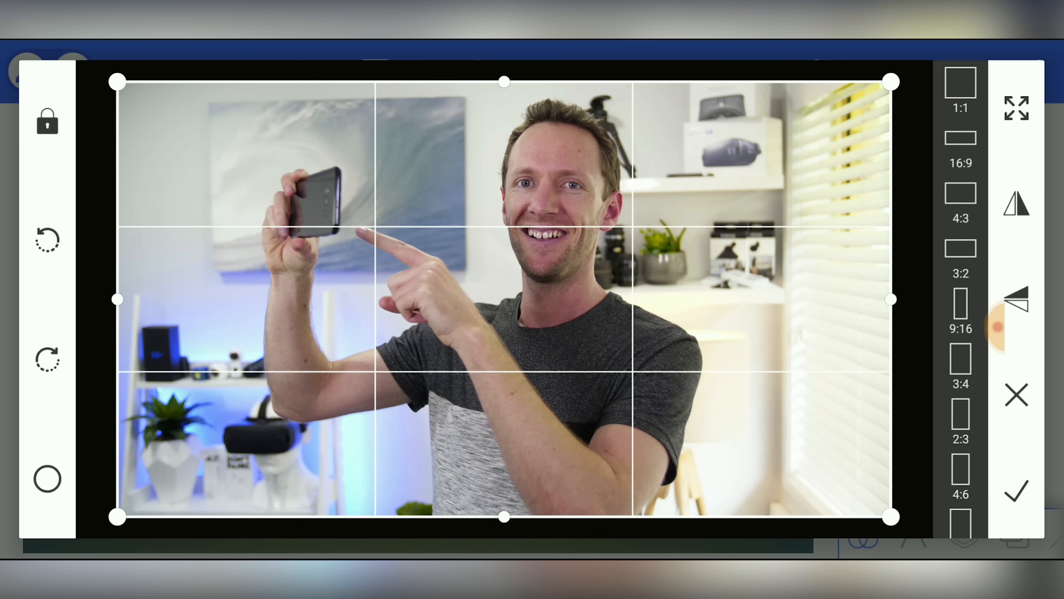
left_click(959, 357)
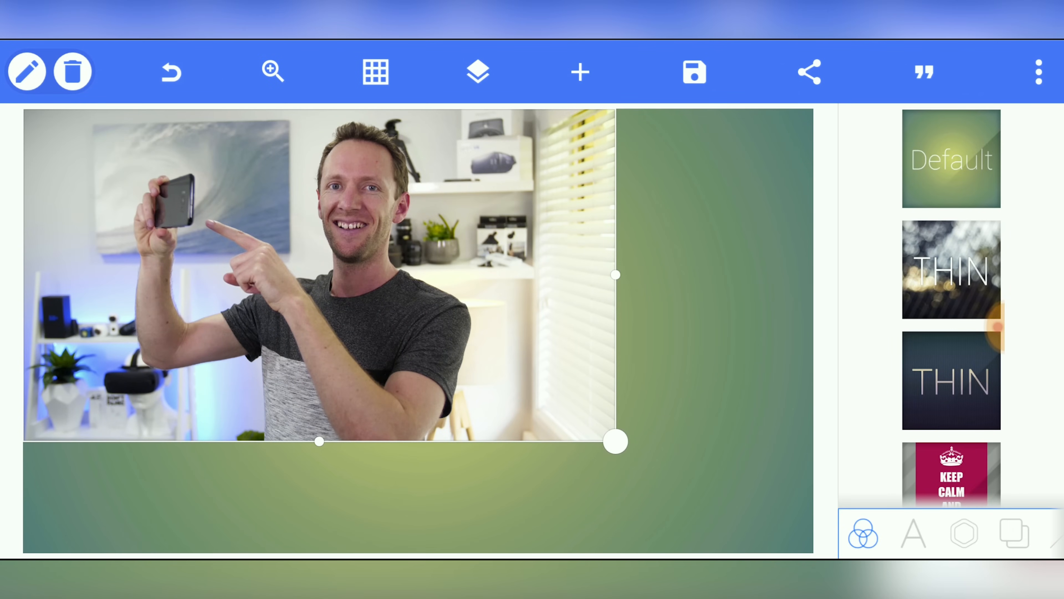
left_click_drag(614, 442, 628, 454)
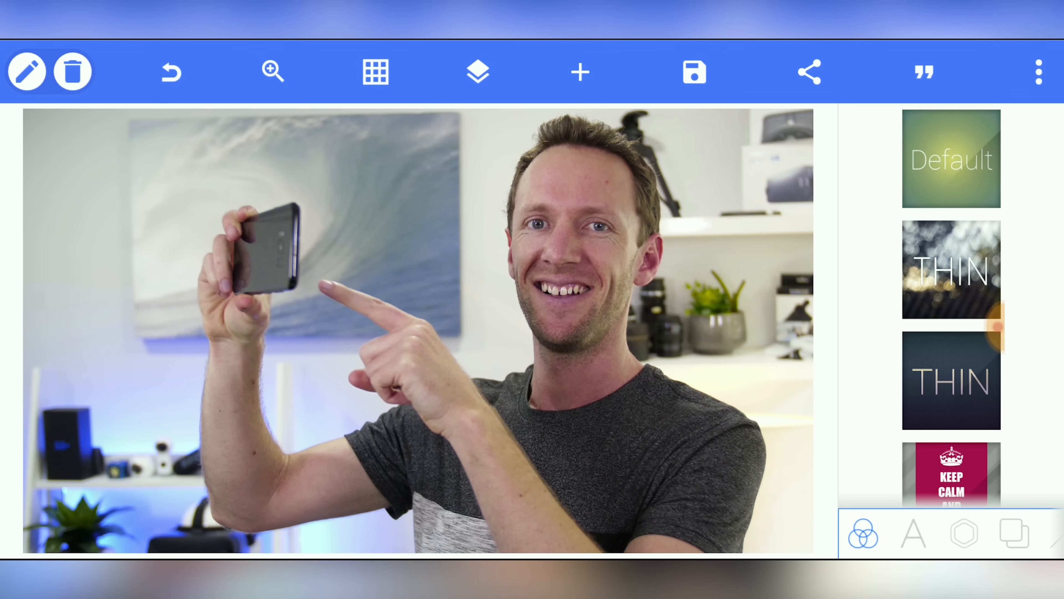
left_click(477, 71)
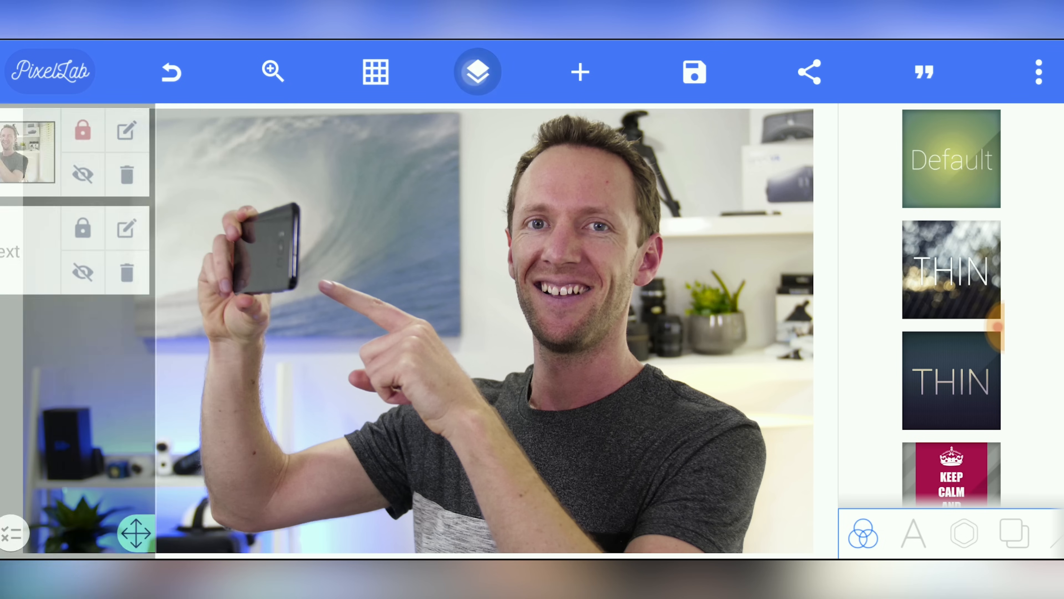
left_click(477, 72)
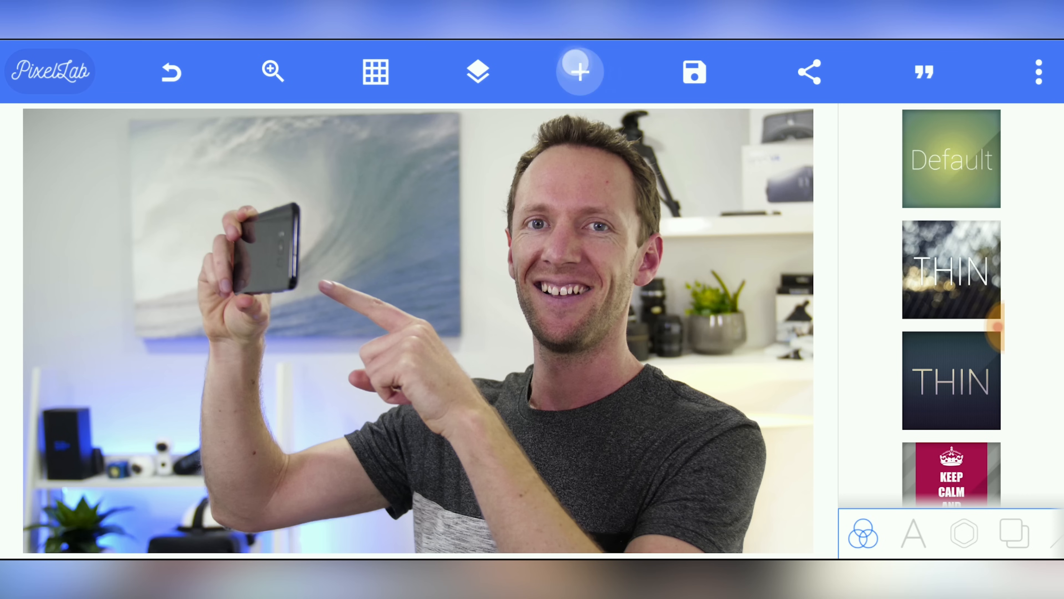
Add a text item over the photo's left side and reword it to HOW TO EDIT.
left_click(578, 71)
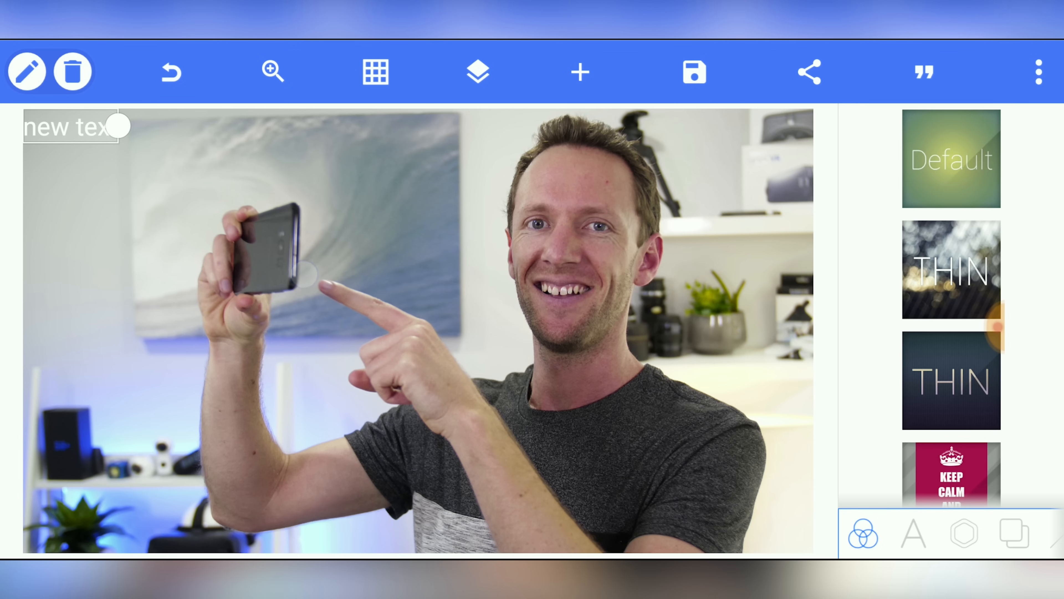
left_click_drag(75, 126, 519, 285)
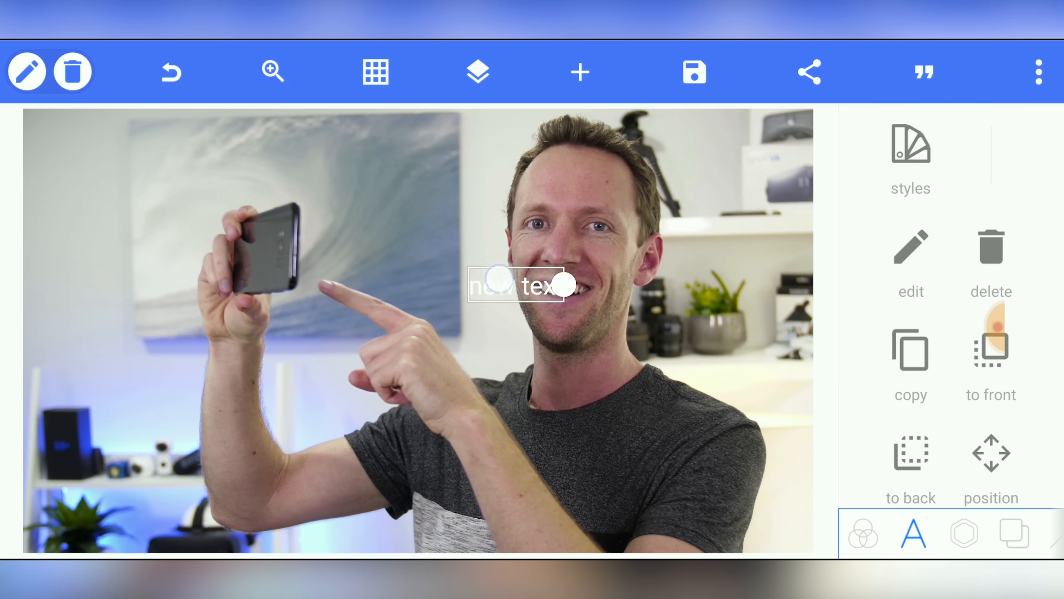
left_click_drag(516, 284, 122, 226)
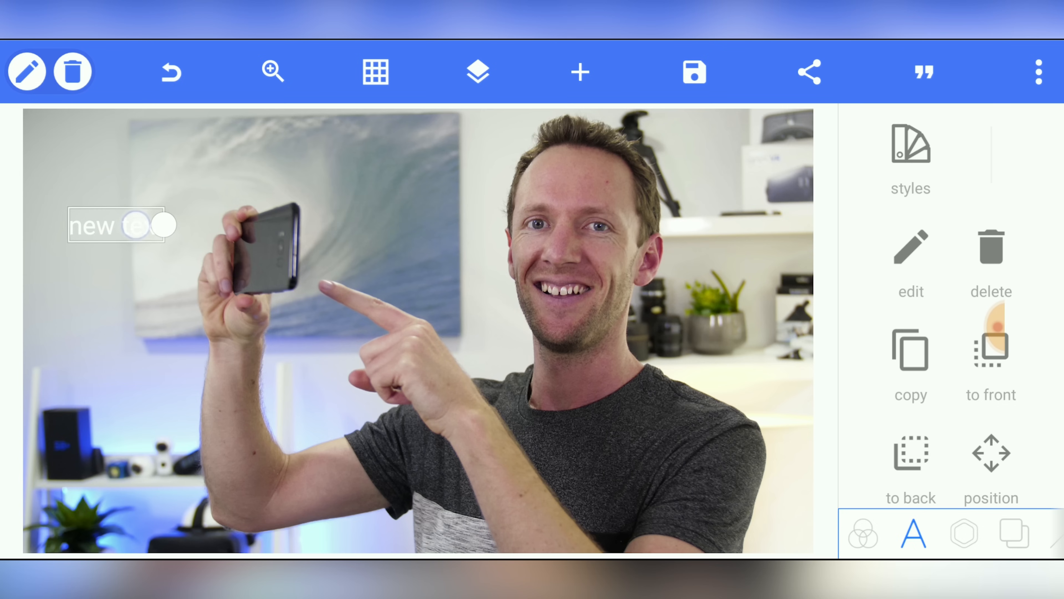
type("x")
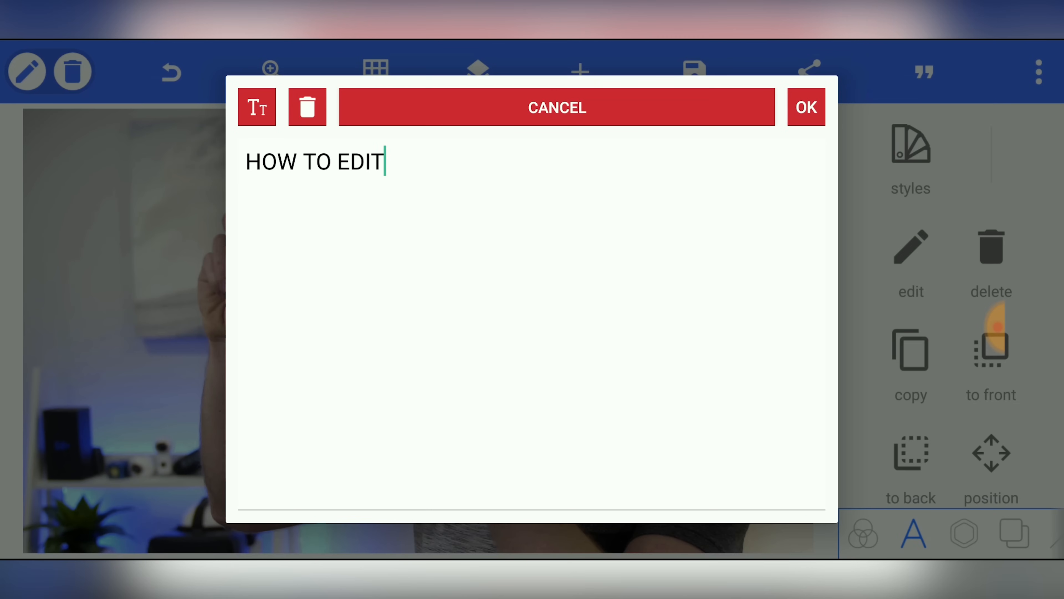
left_click(807, 107)
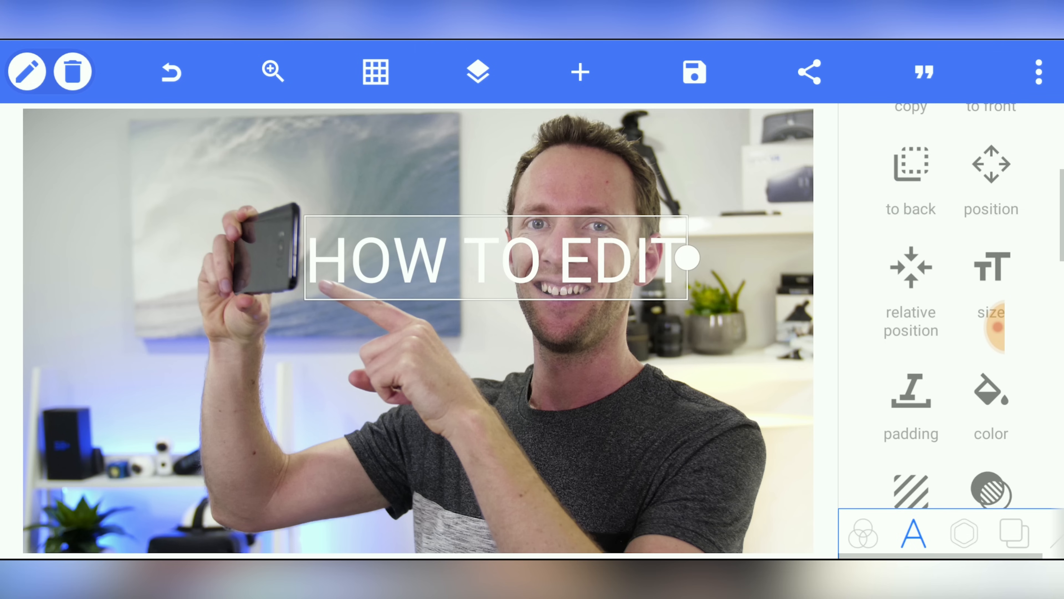
Apply the bold font from the Recent tab to HOW TO EDIT and move it to the lower left.
scroll("down", 3)
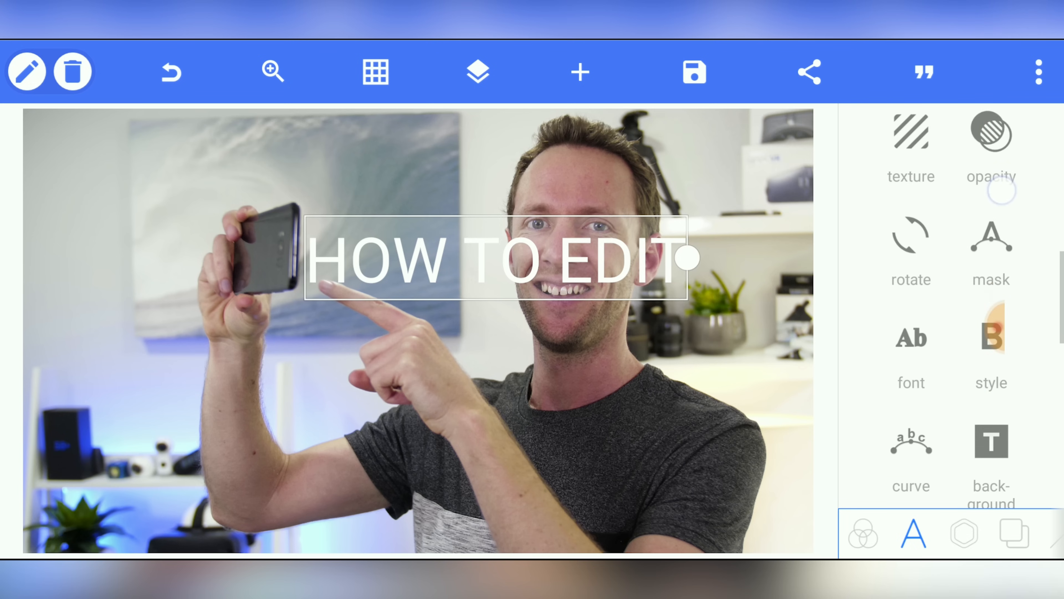
left_click(911, 354)
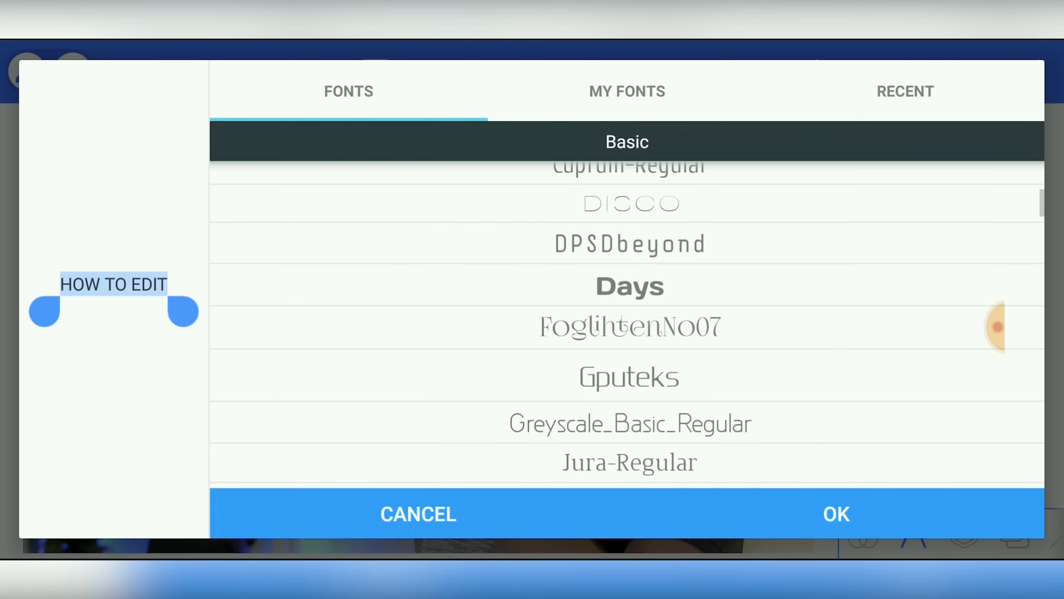
scroll("down", 3)
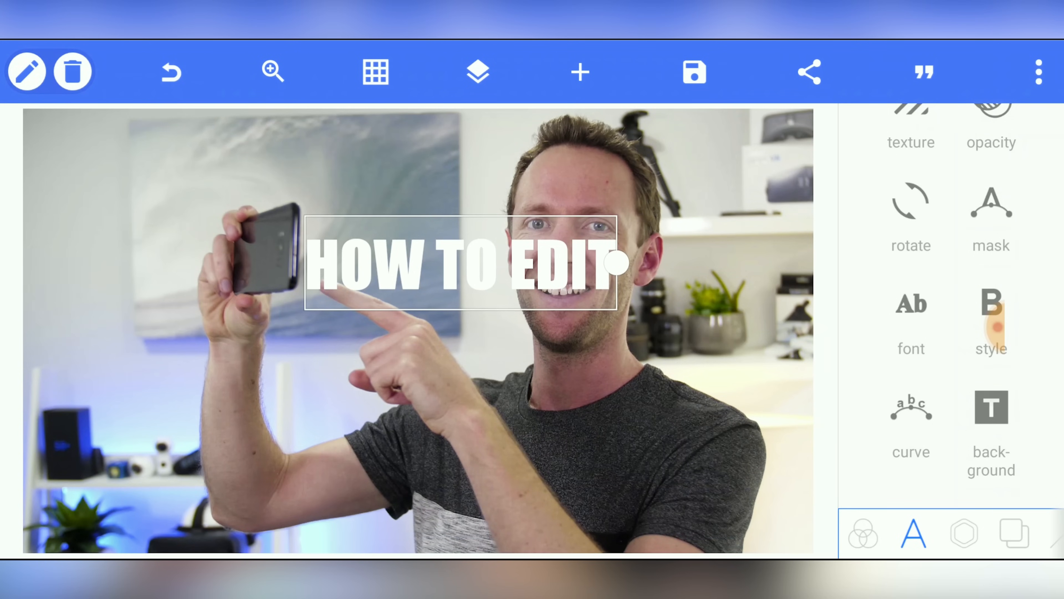
left_click(911, 305)
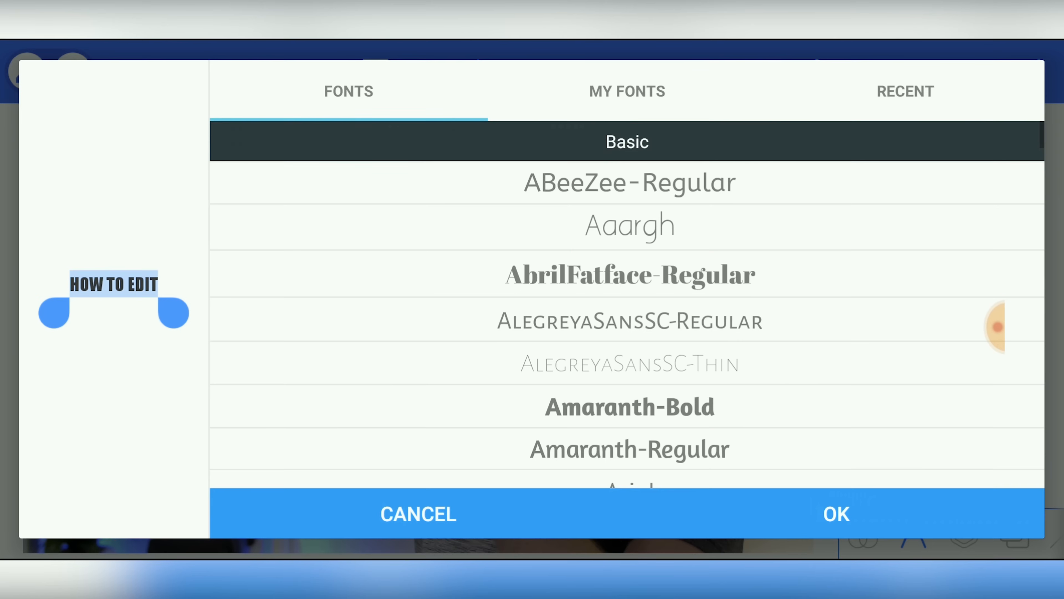
left_click(626, 91)
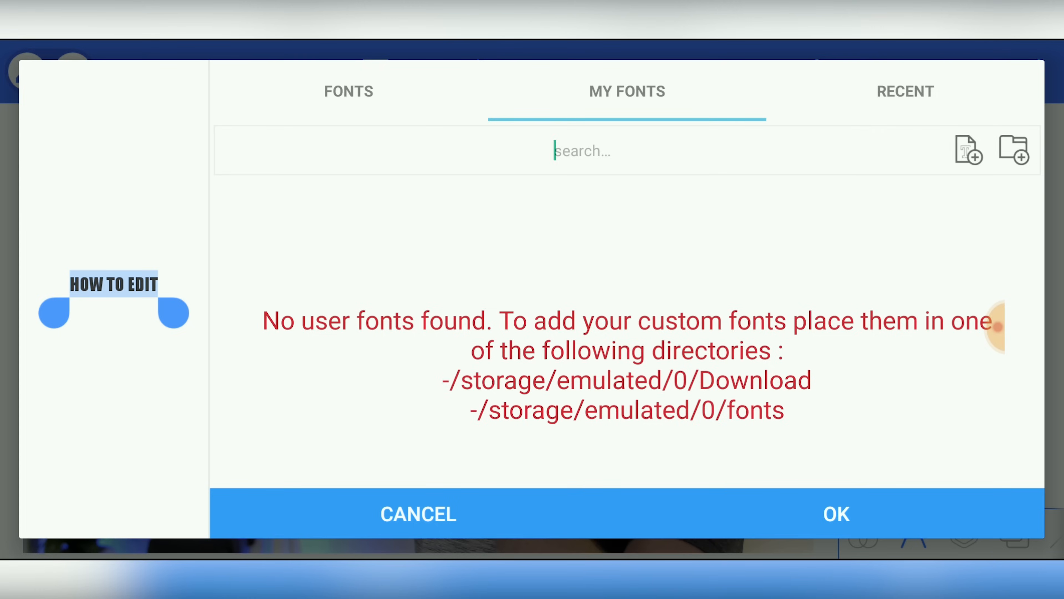
left_click(905, 91)
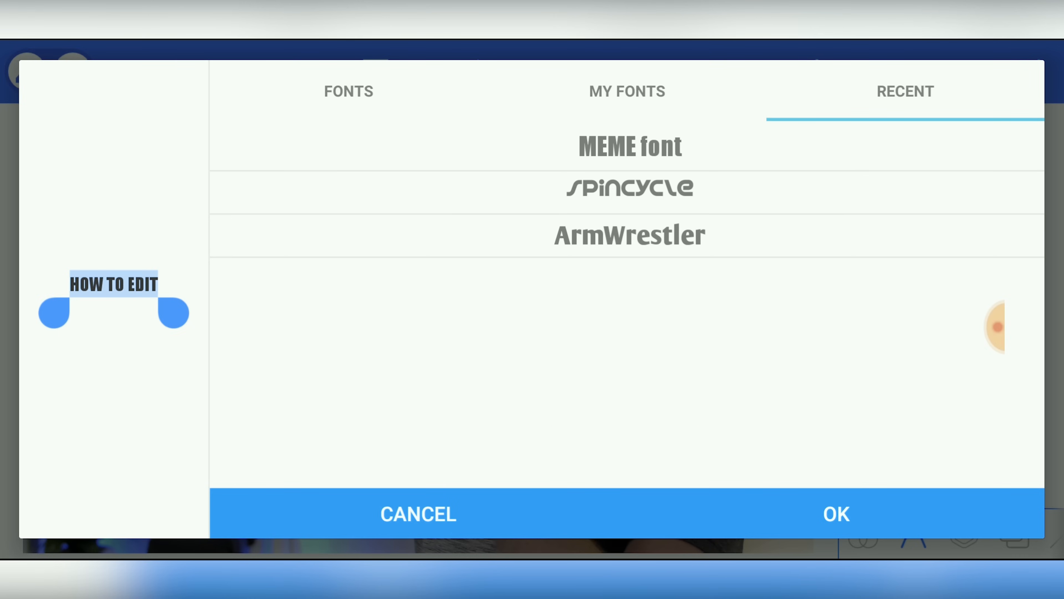
left_click(348, 91)
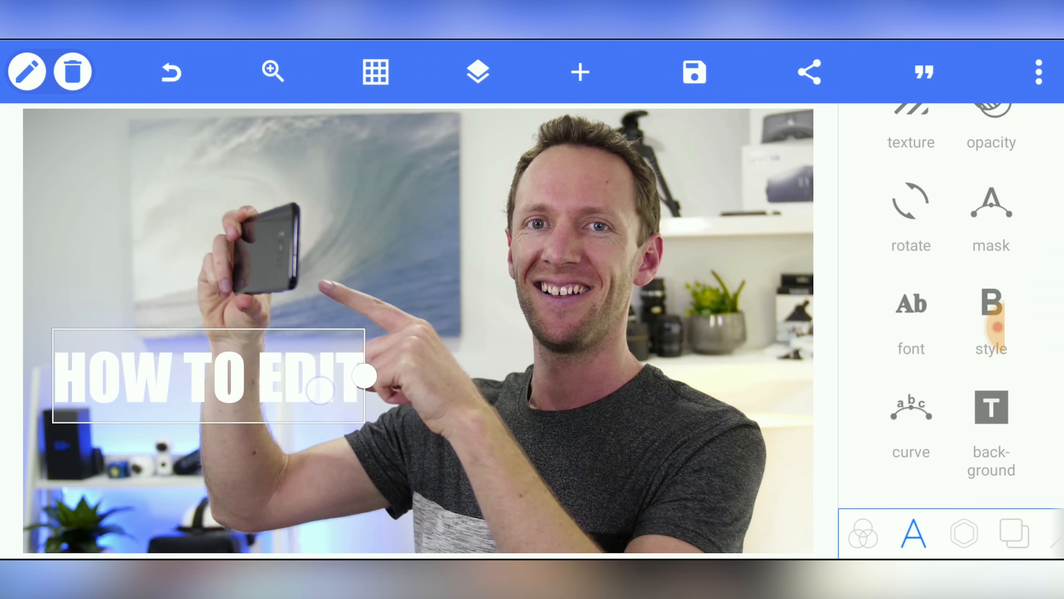
left_click_drag(363, 377, 377, 359)
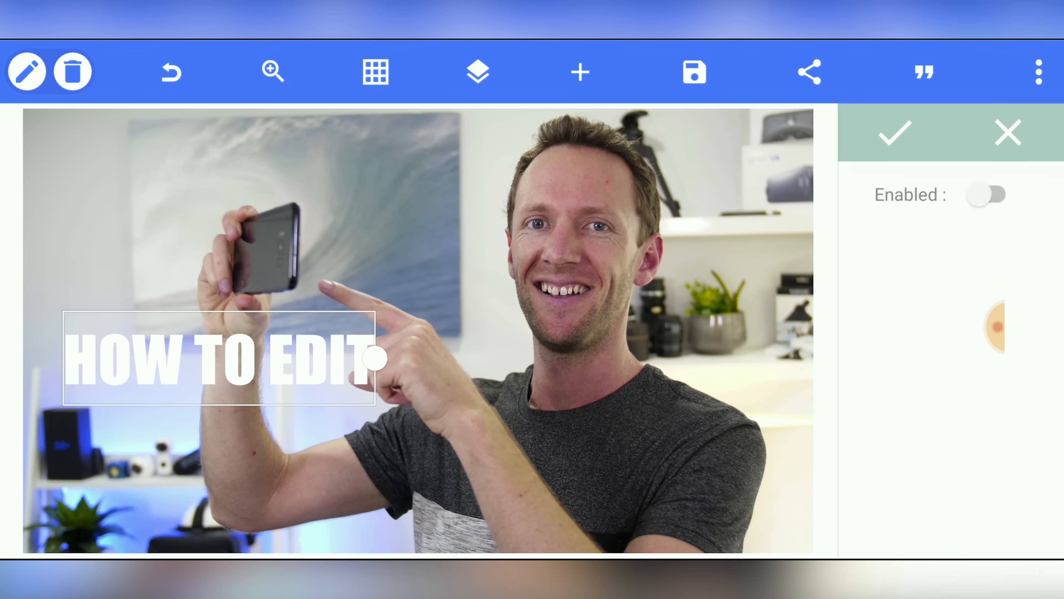
Enable a dark background box behind the title with extra left and right padding.
left_click(986, 195)
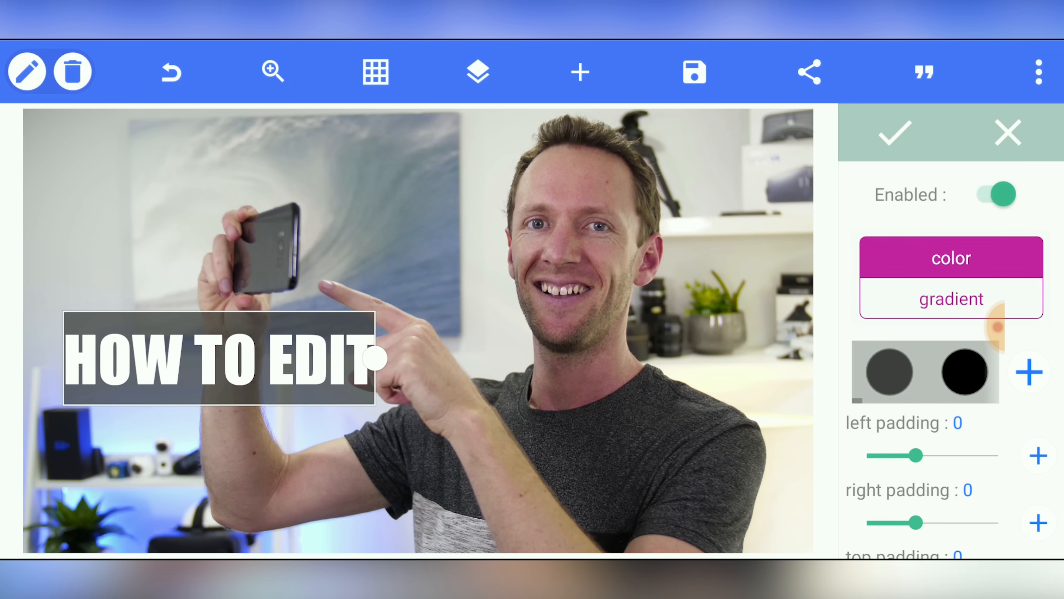
scroll("down", 3)
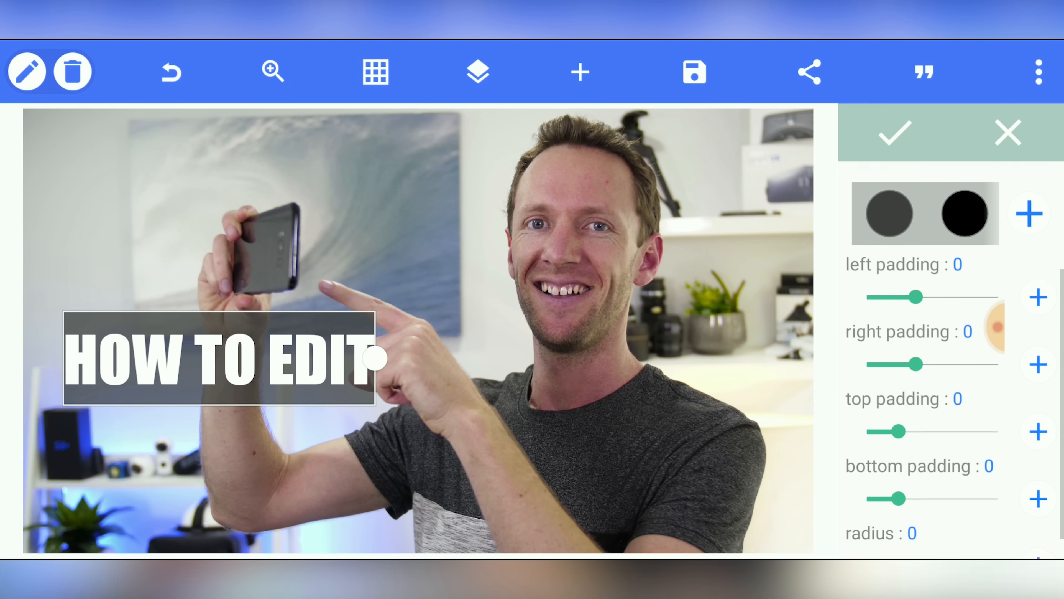
left_click_drag(918, 297, 926, 300)
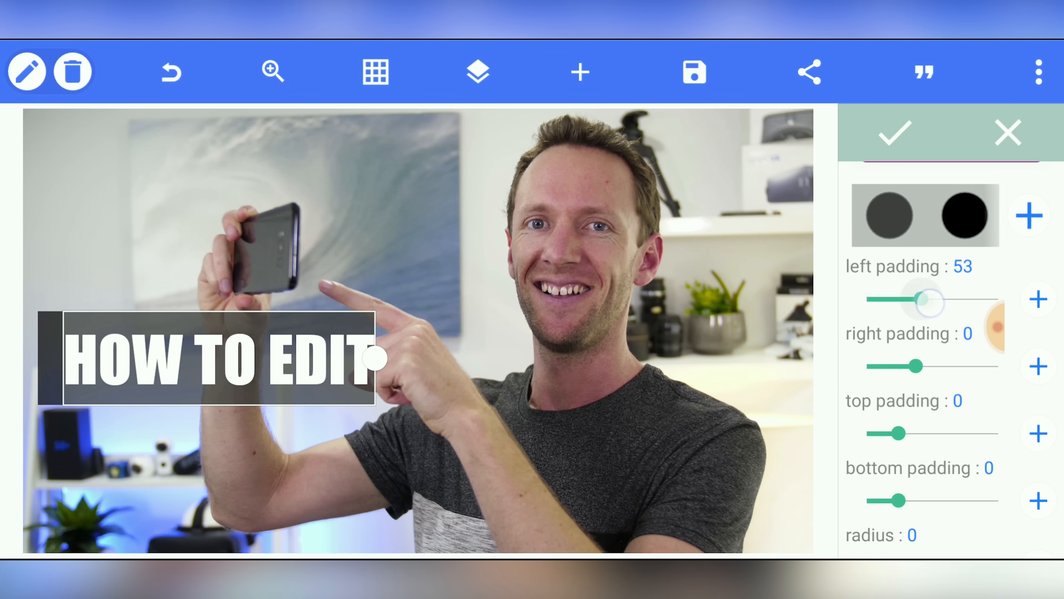
left_click_drag(931, 301, 921, 301)
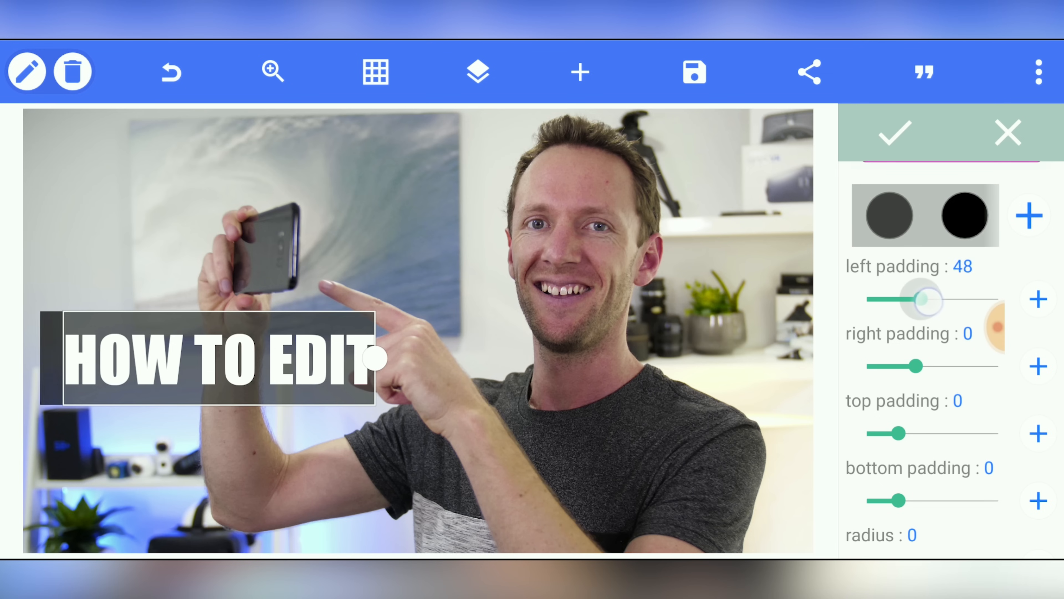
left_click_drag(916, 366, 926, 366)
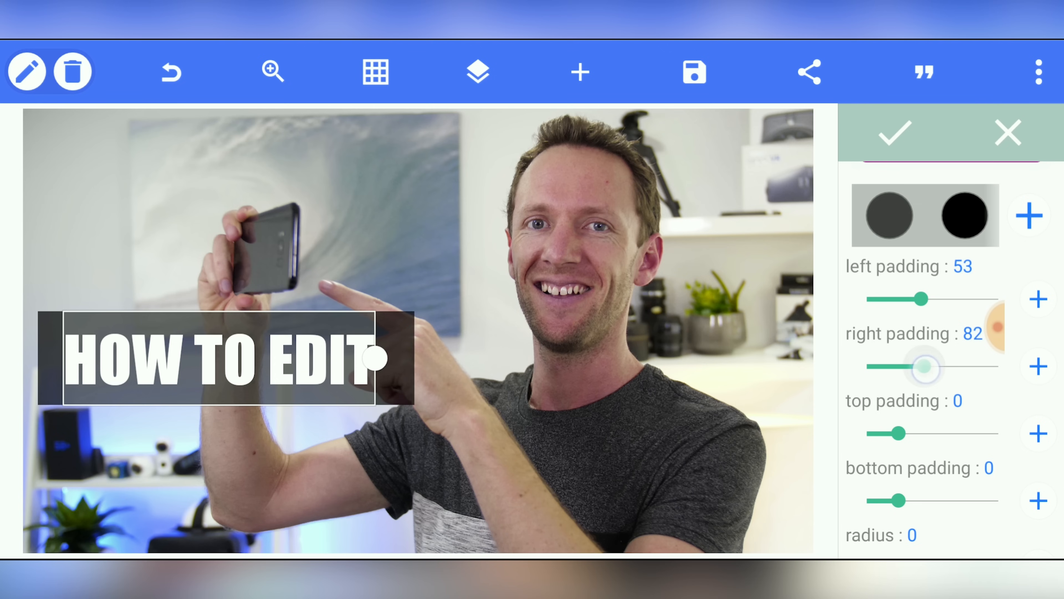
left_click_drag(937, 367, 923, 367)
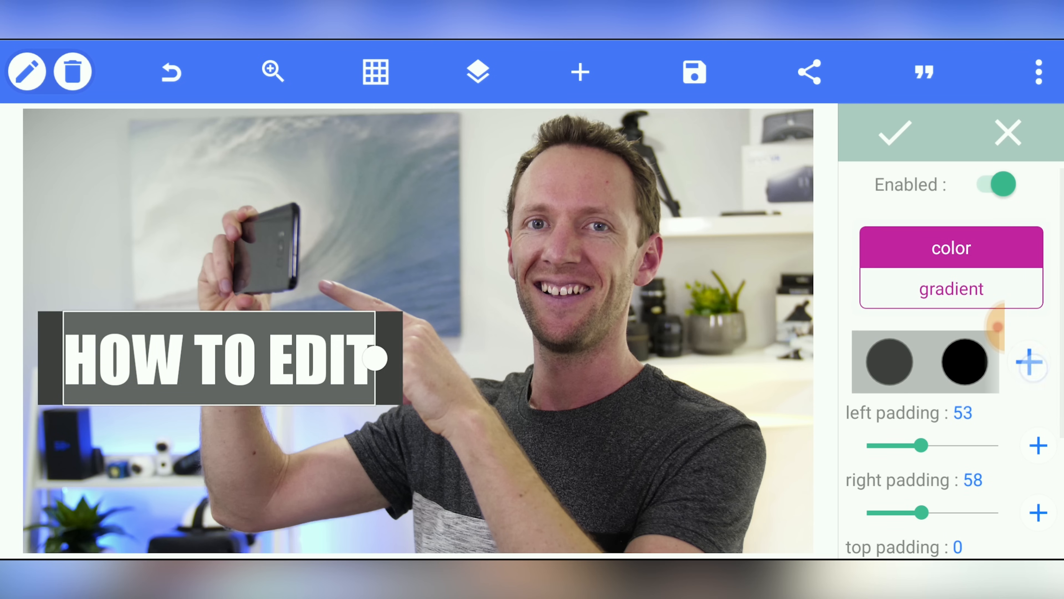
Recolour the title's background box to bright blue, hex 2192FF.
left_click(888, 361)
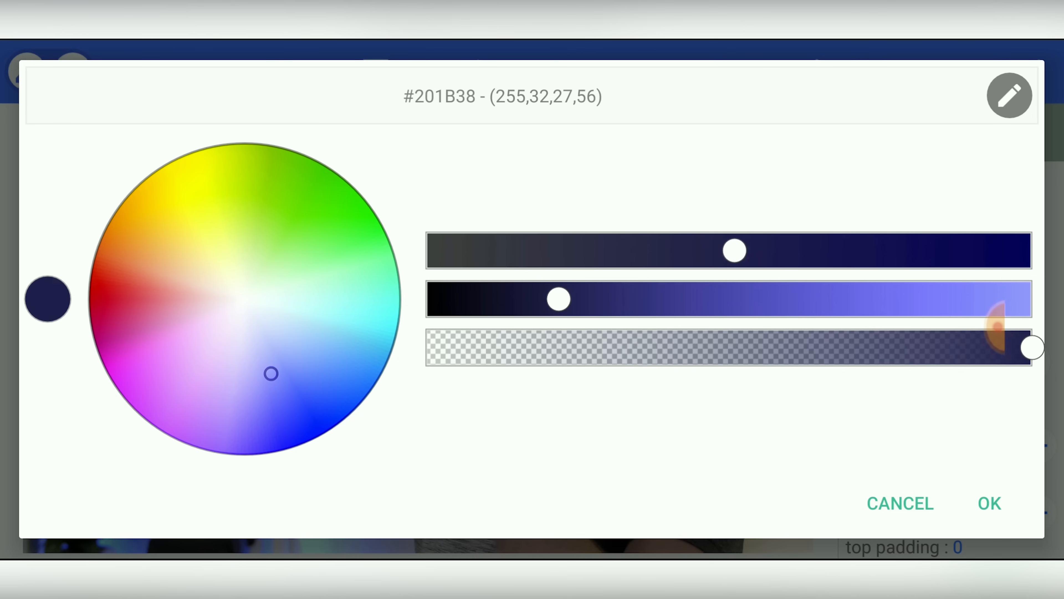
left_click(1010, 95)
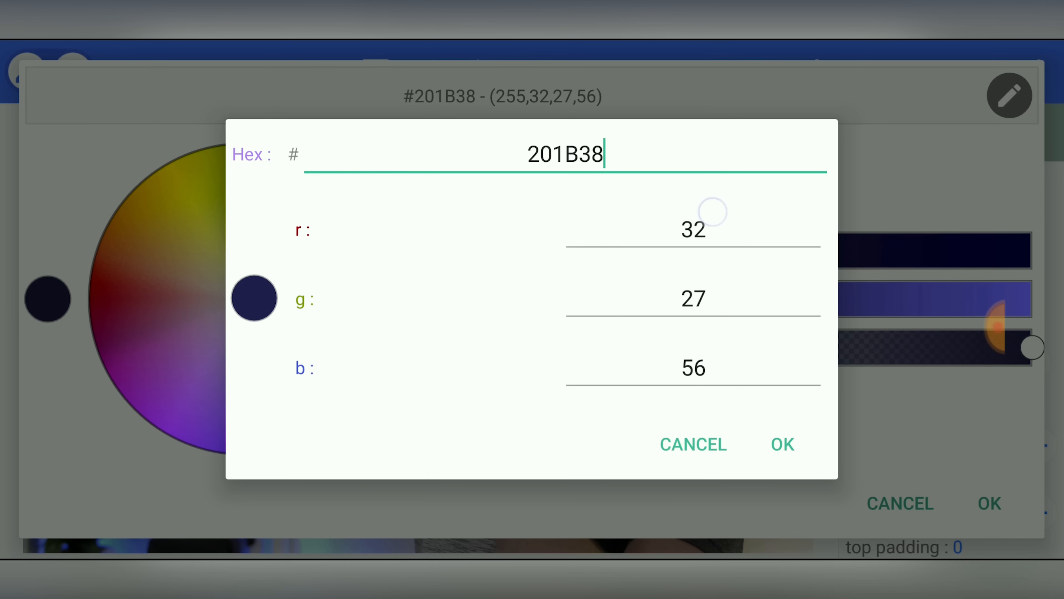
left_click(563, 154)
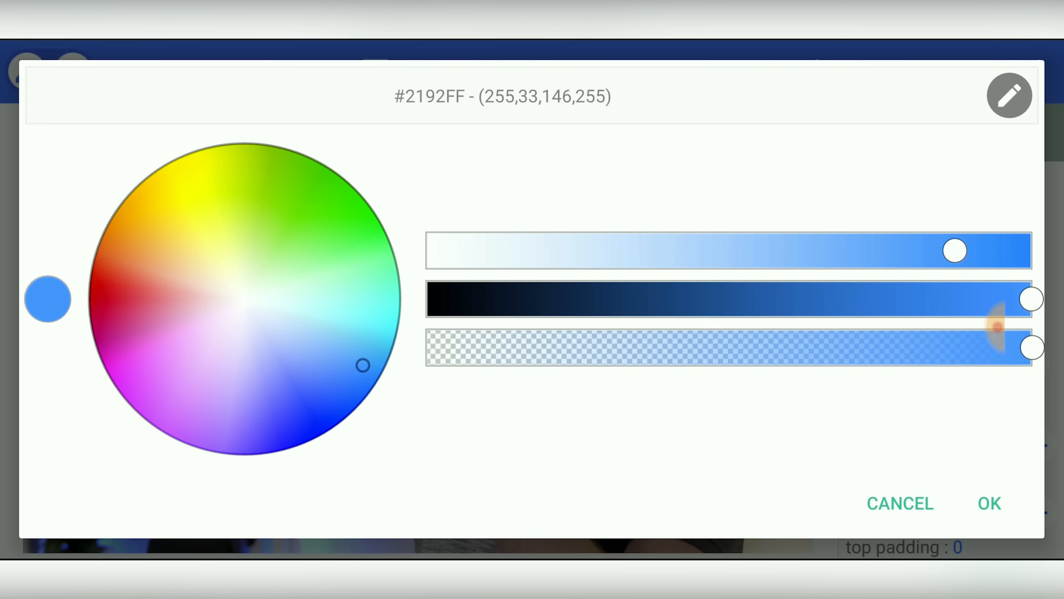
left_click(989, 502)
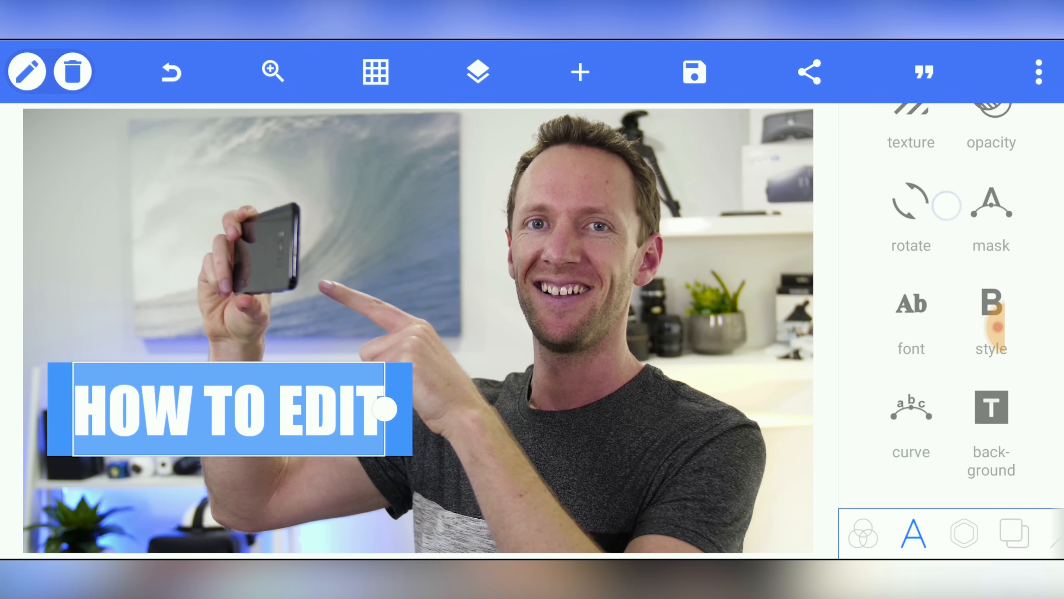
Tilt the blue title box to a slant, browsing effects and discarding the 3D rotate.
left_click(910, 203)
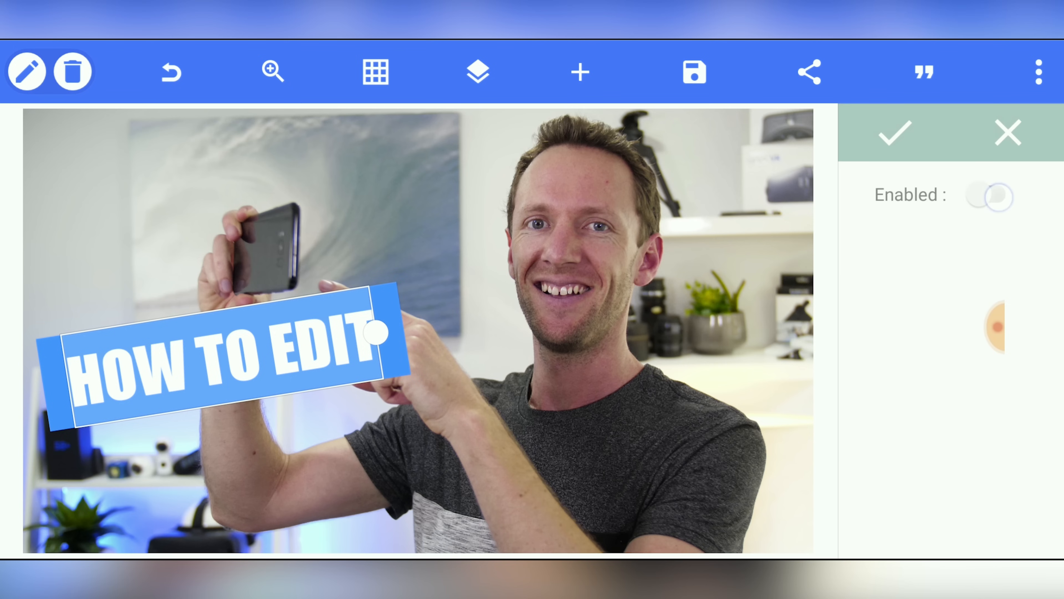
left_click(990, 195)
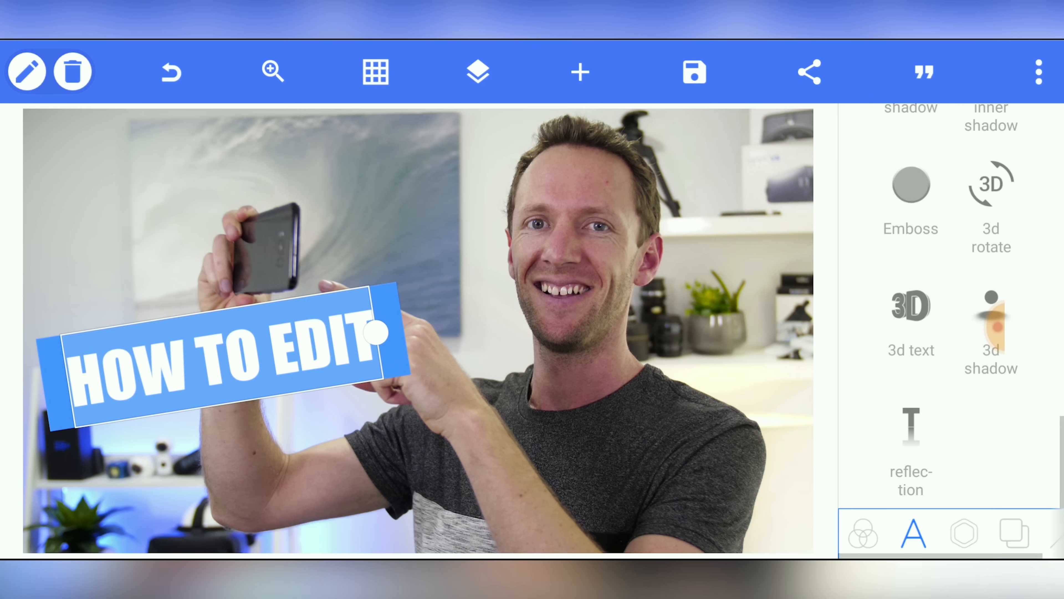
left_click(991, 319)
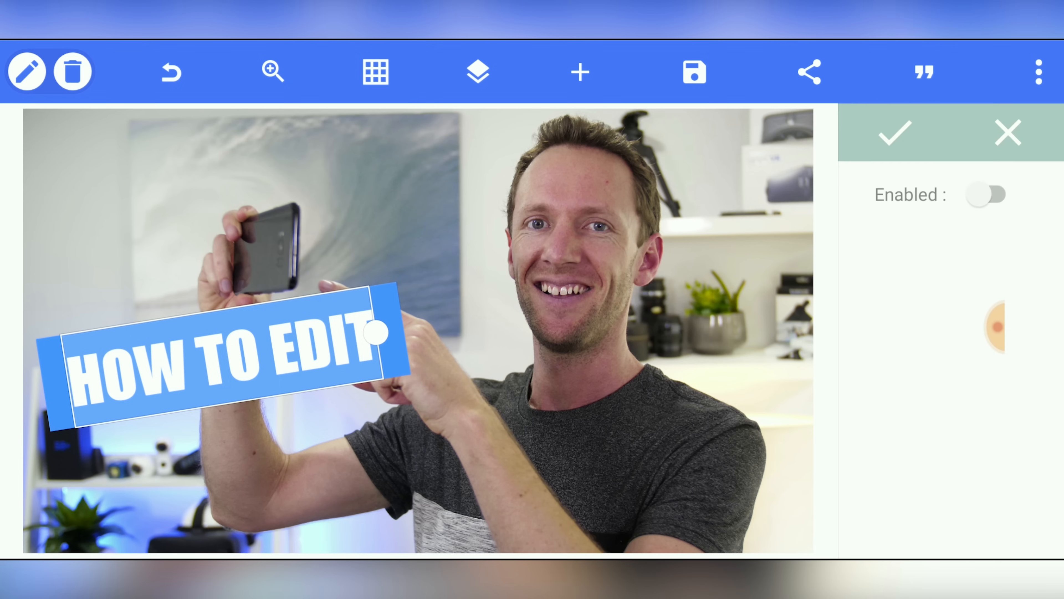
left_click(989, 195)
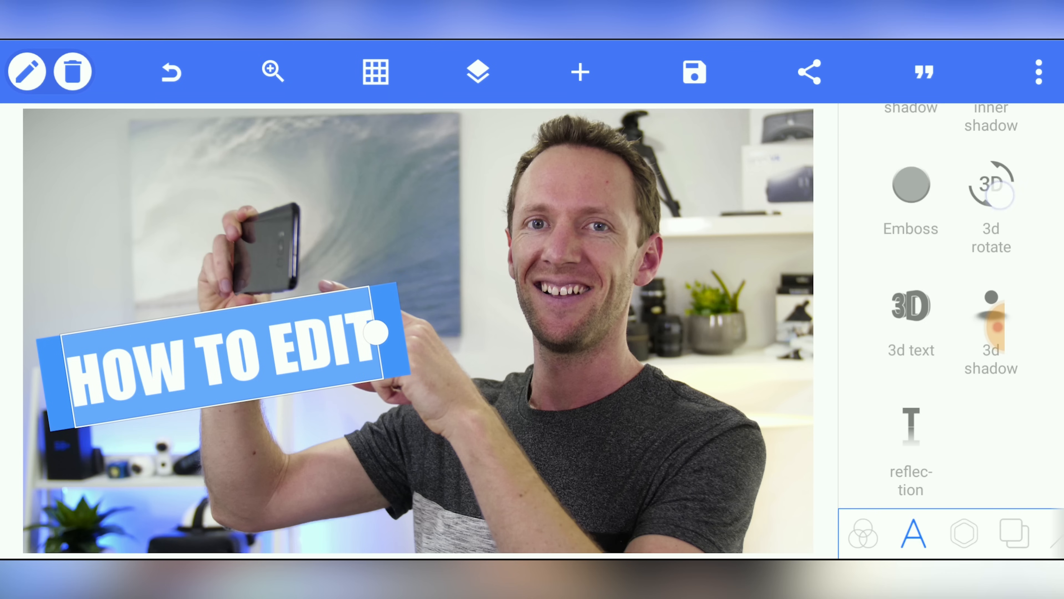
left_click(991, 196)
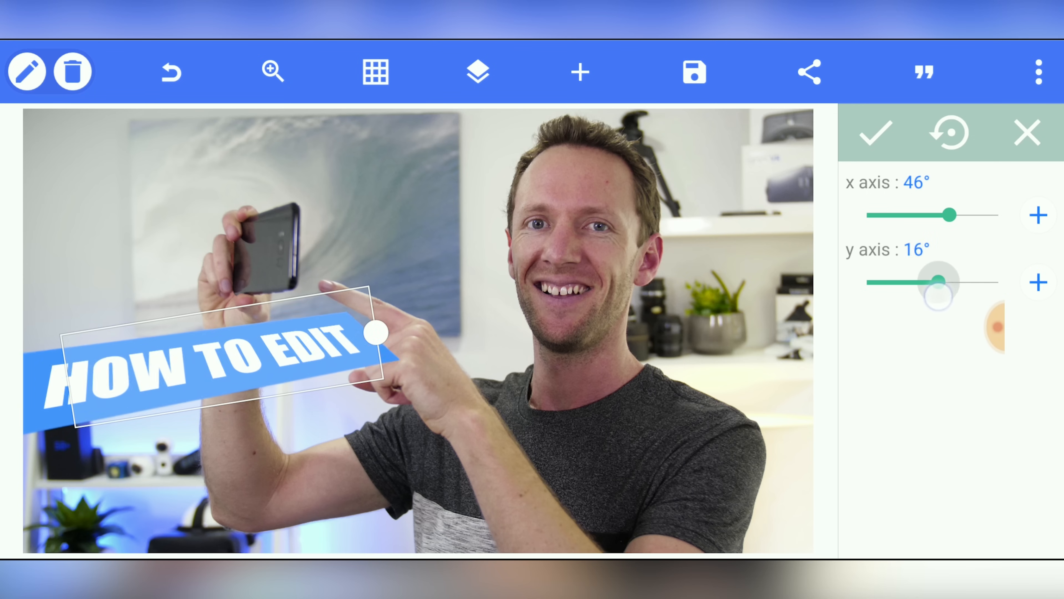
left_click(874, 132)
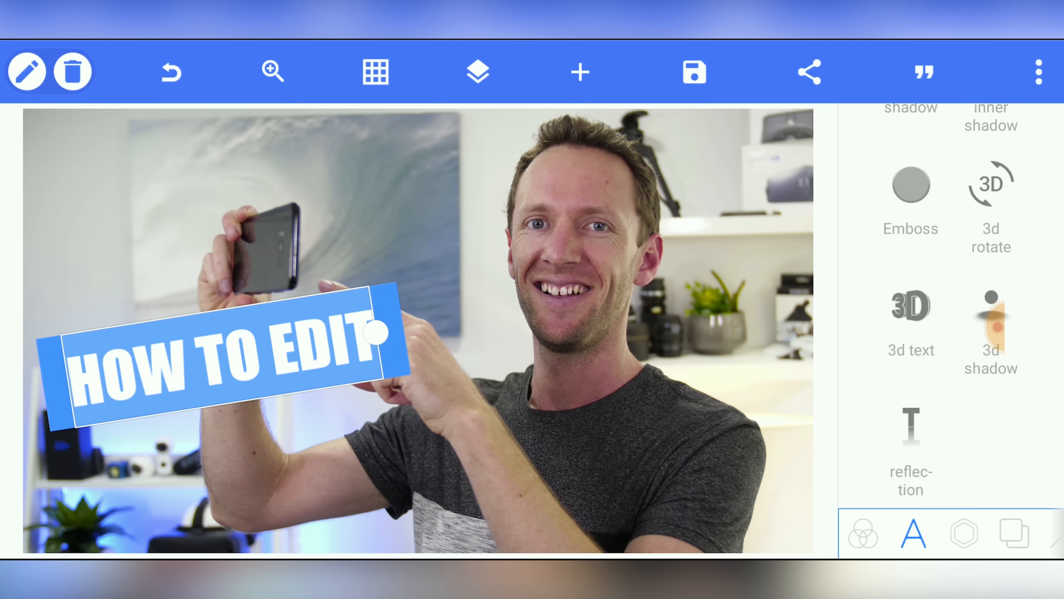
Duplicate the blue title box below the original and reword the copy to VIDEOS FASTER!
left_click(477, 71)
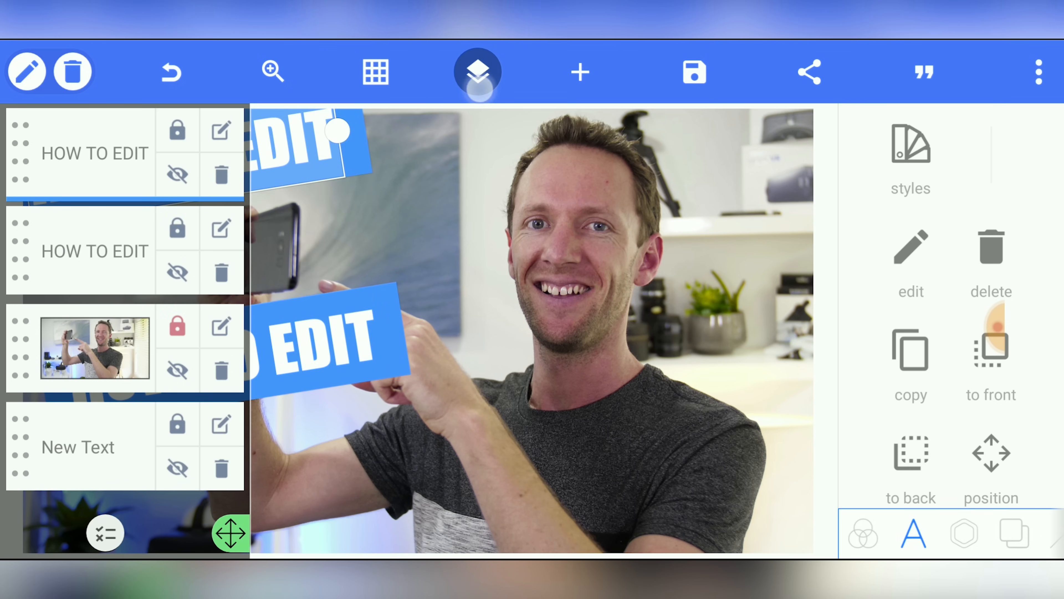
left_click(478, 72)
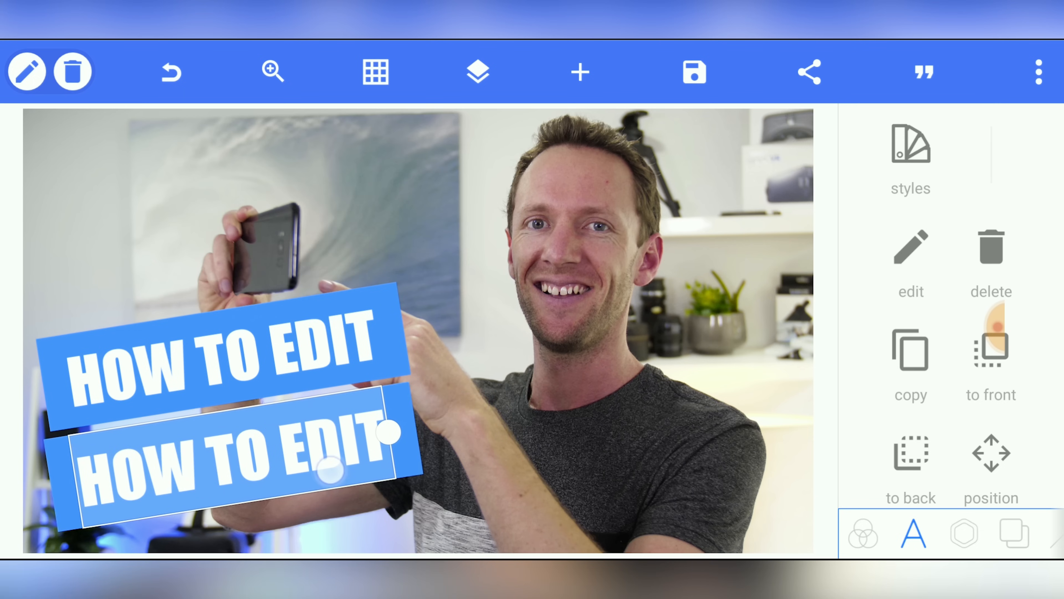
left_click(910, 259)
type("VIDEOS FASTER!")
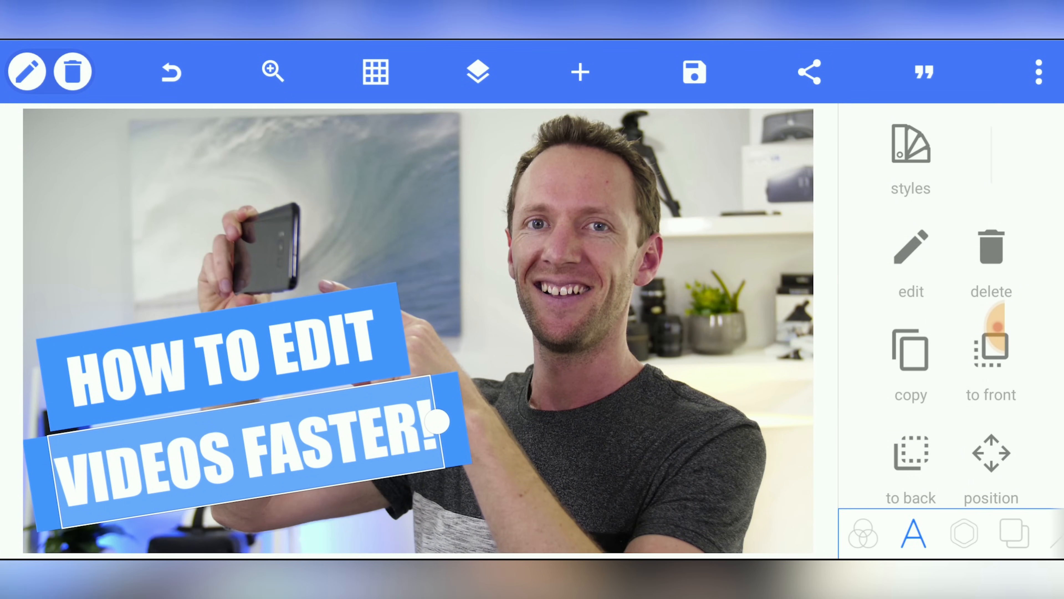
Set the VIDEOS FASTER! box background to the dark grey swatch instead of blue.
scroll("down", 3)
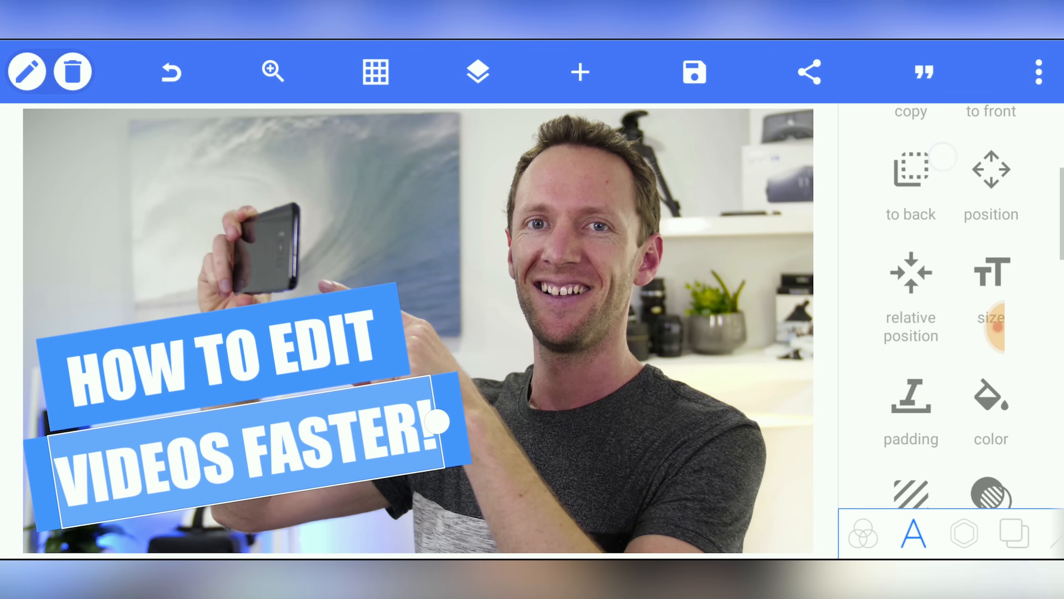
scroll("down", 3)
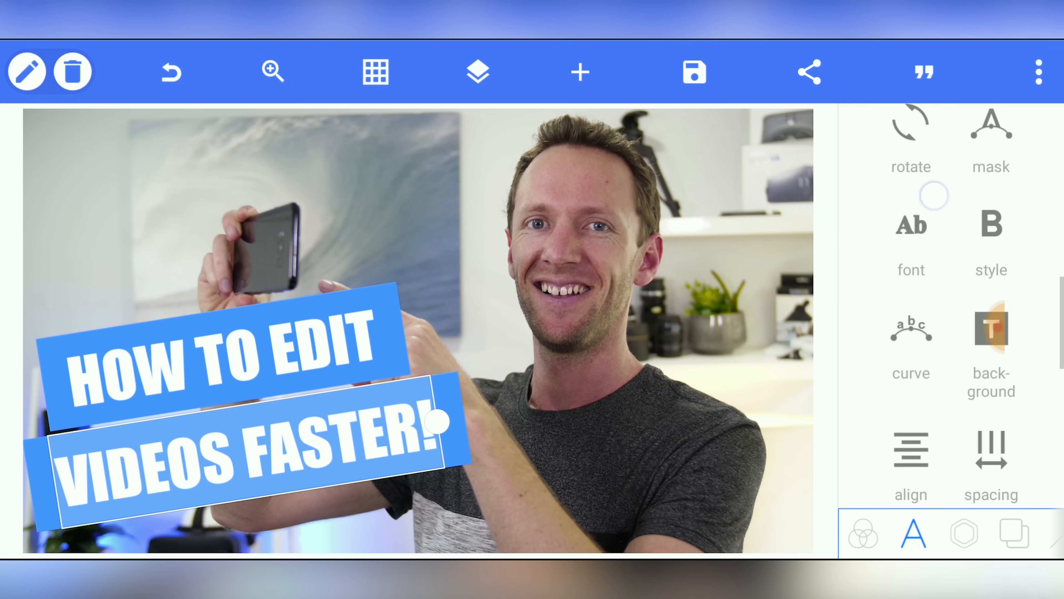
scroll("down", 3)
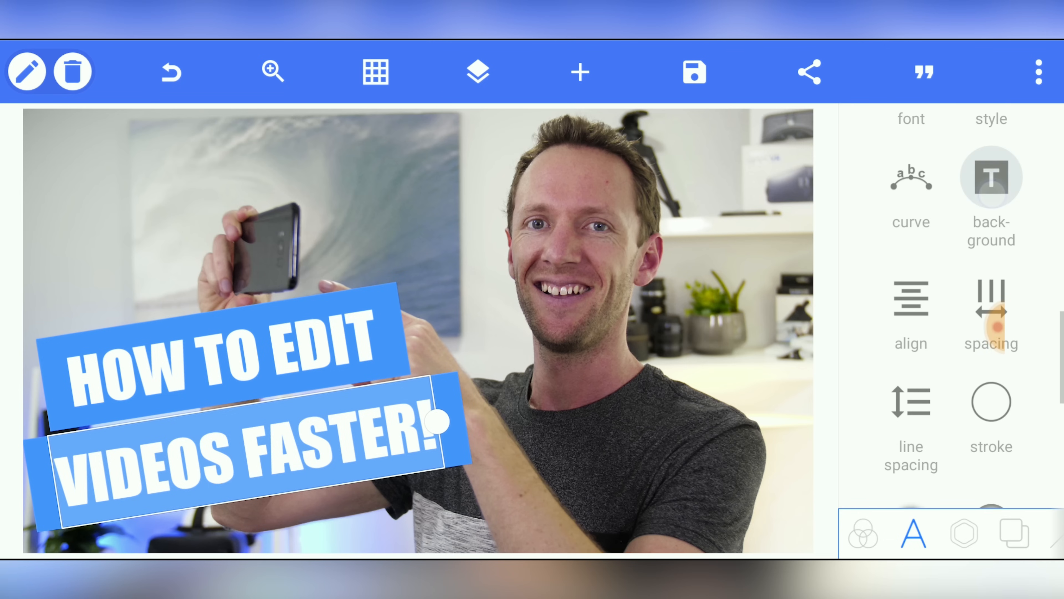
left_click(991, 178)
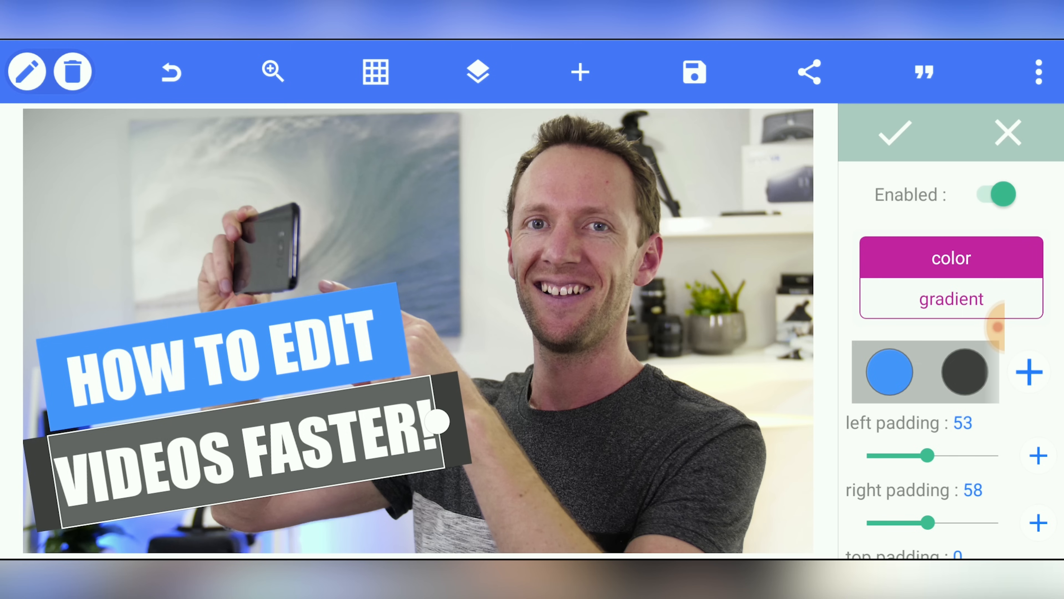
left_click(964, 371)
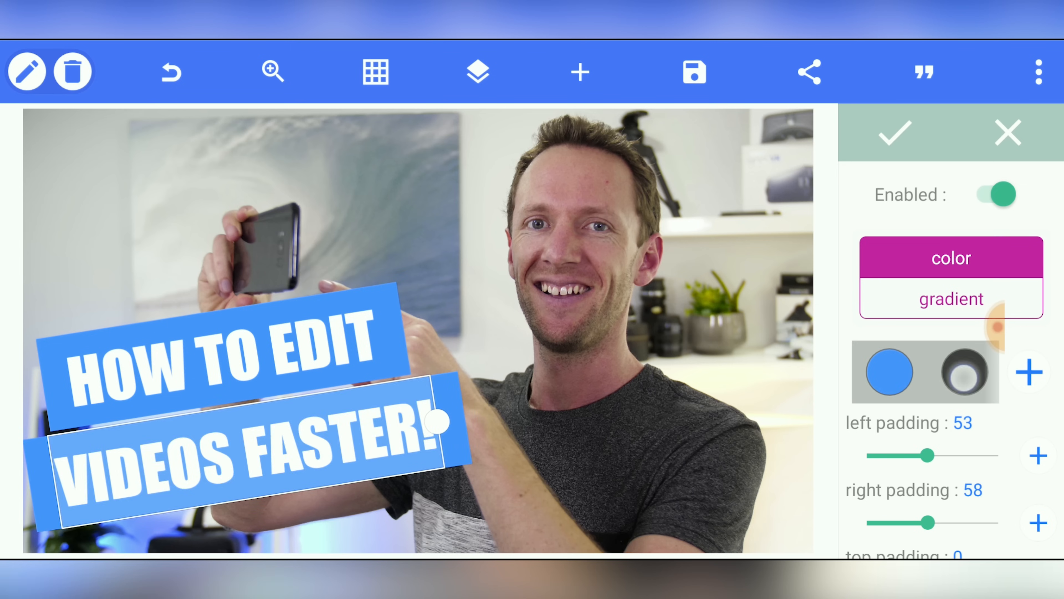
left_click(962, 371)
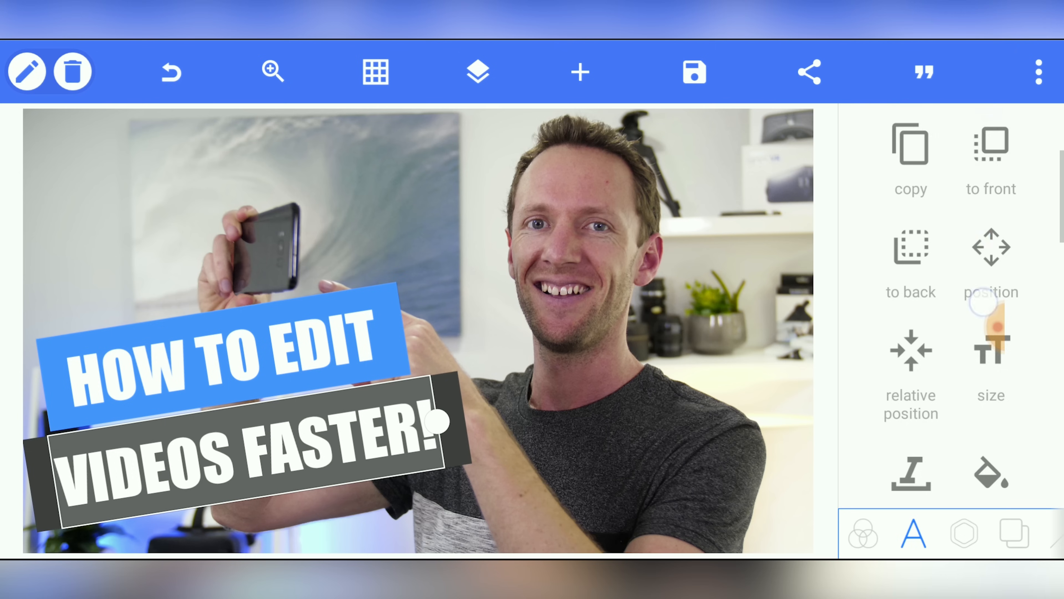
Raise the VIDEOS FASTER! text size to 143.
scroll("down", 3)
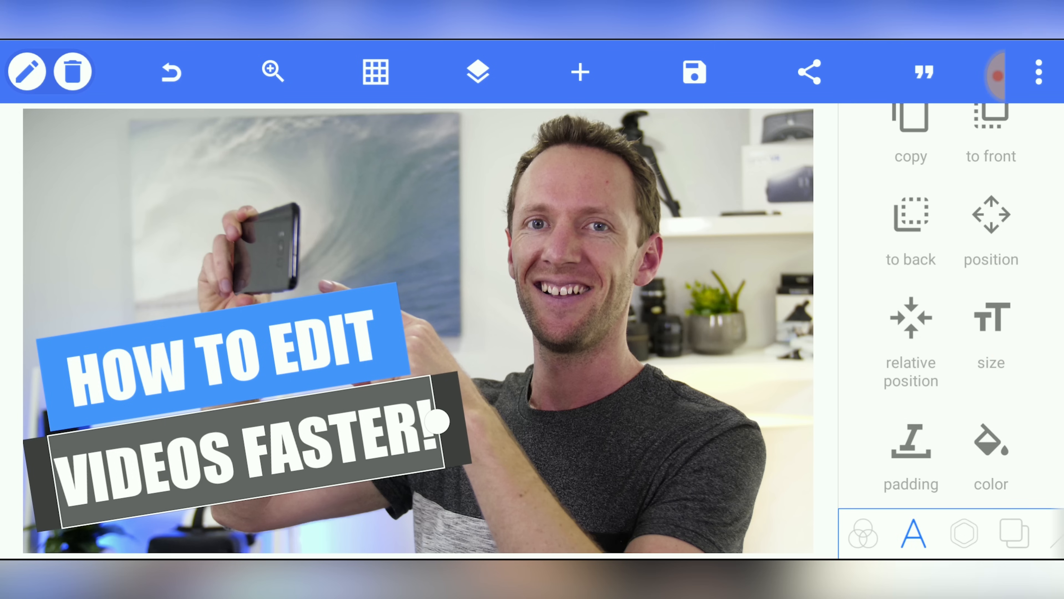
left_click(990, 333)
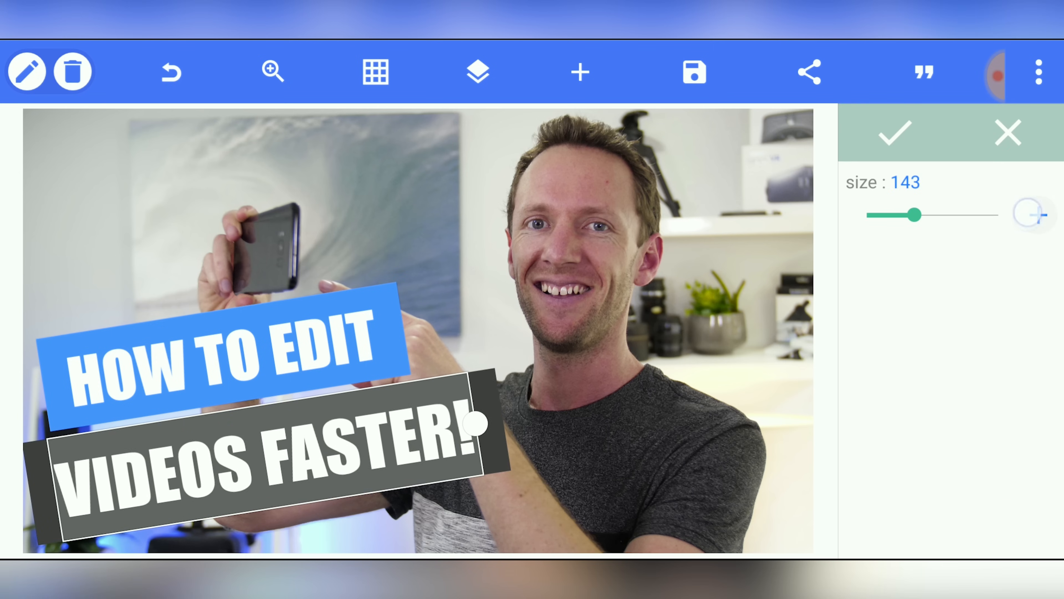
left_click(1037, 214)
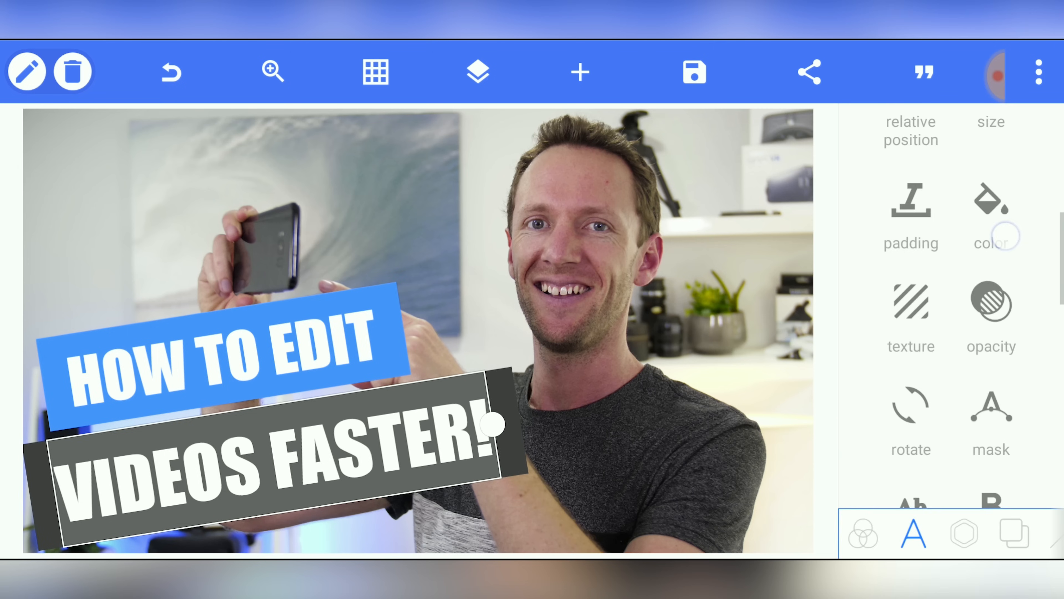
Reduce the box's background padding on the left (to 16), right, top and bottom.
scroll("down", 3)
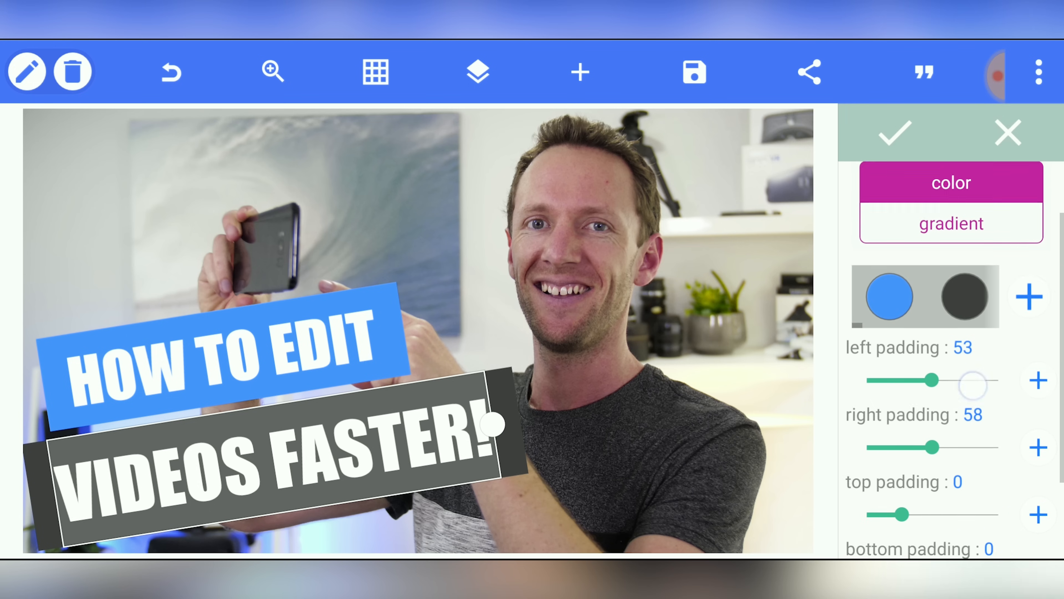
left_click_drag(971, 385, 930, 320)
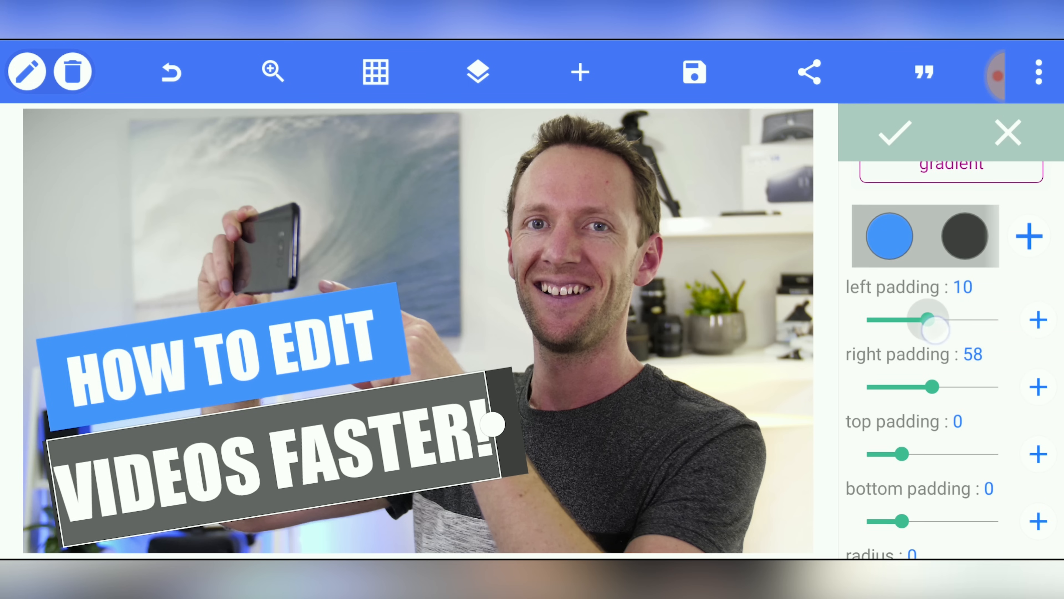
left_click_drag(930, 320, 913, 320)
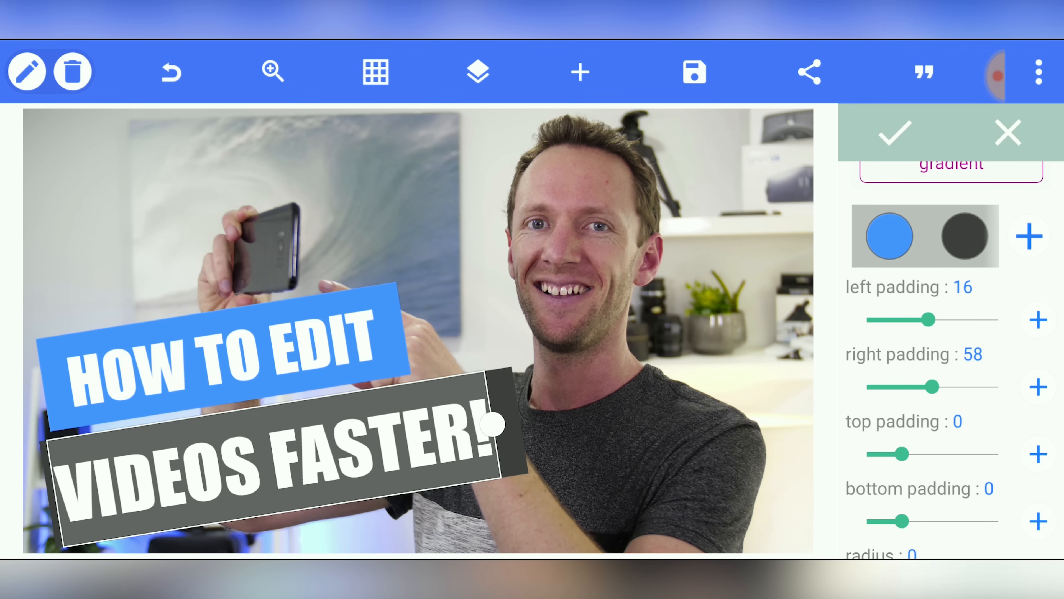
left_click_drag(892, 453, 896, 454)
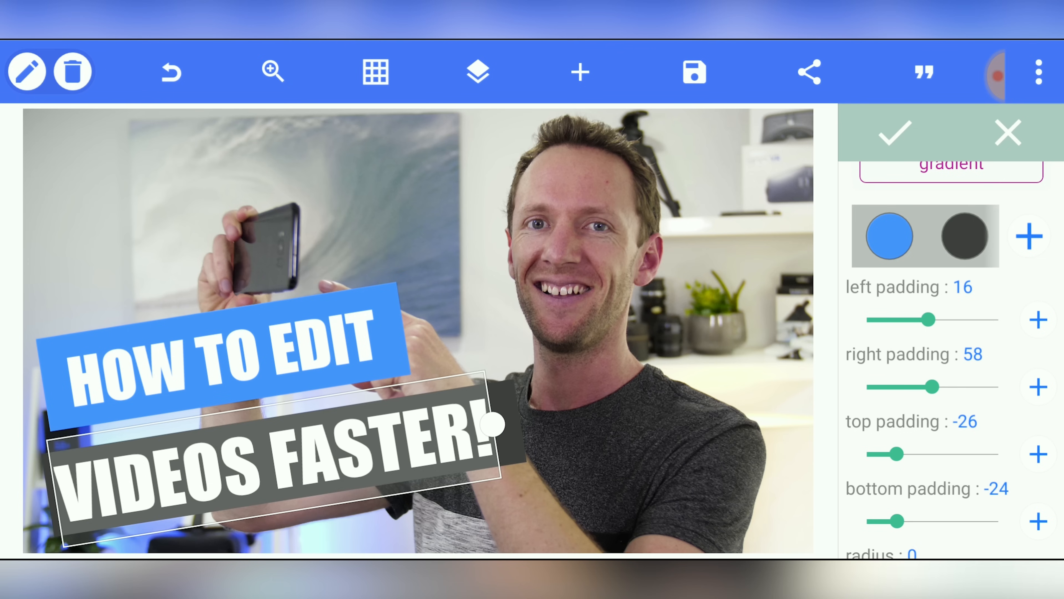
left_click_drag(950, 386, 928, 387)
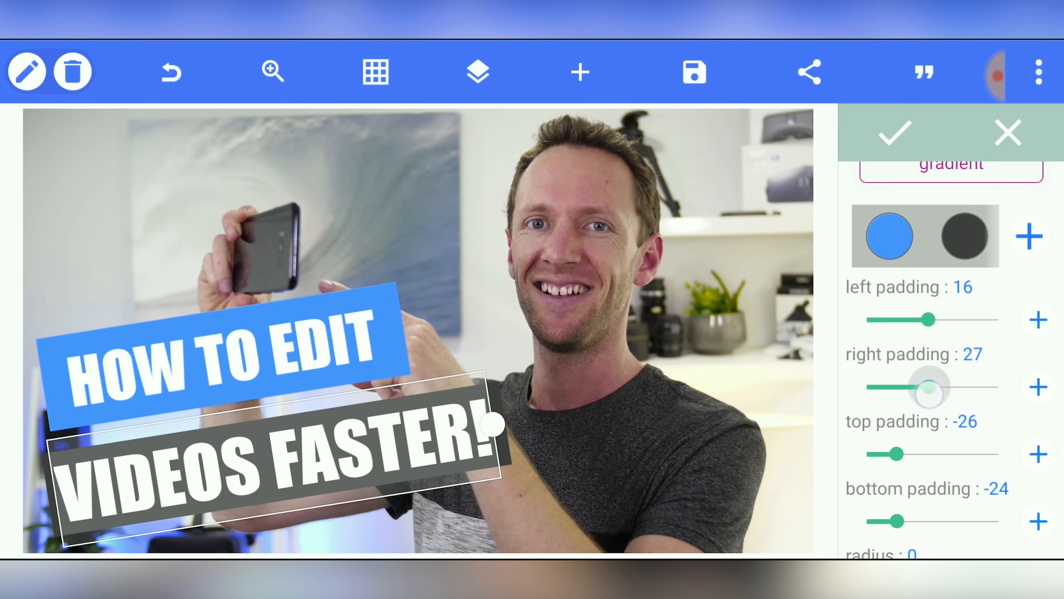
left_click_drag(930, 387, 931, 387)
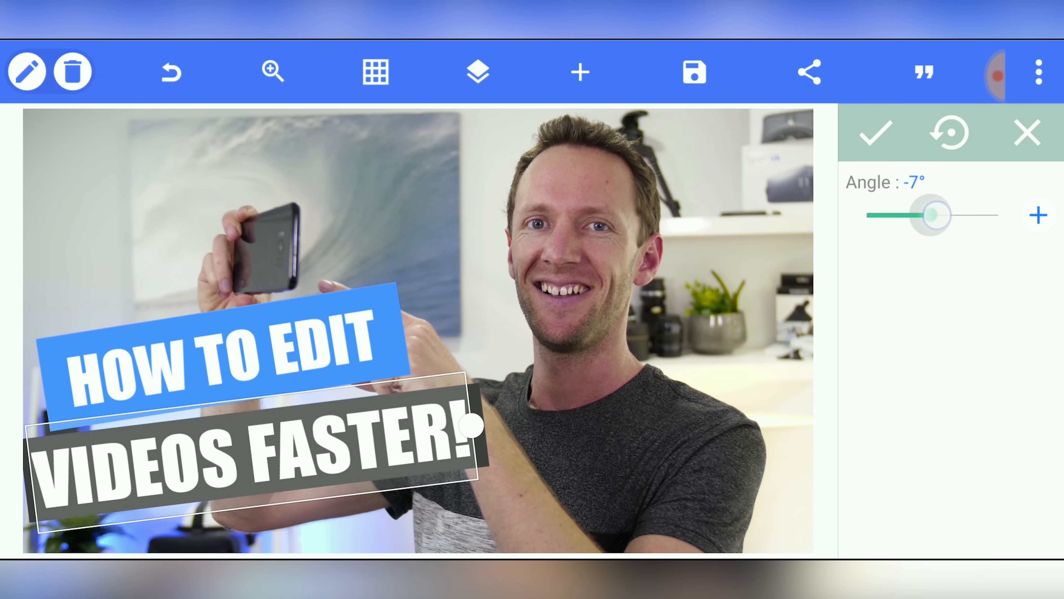
Set the box's rotation angle to about -5 degrees, confirm it and deselect.
left_click_drag(930, 215, 940, 215)
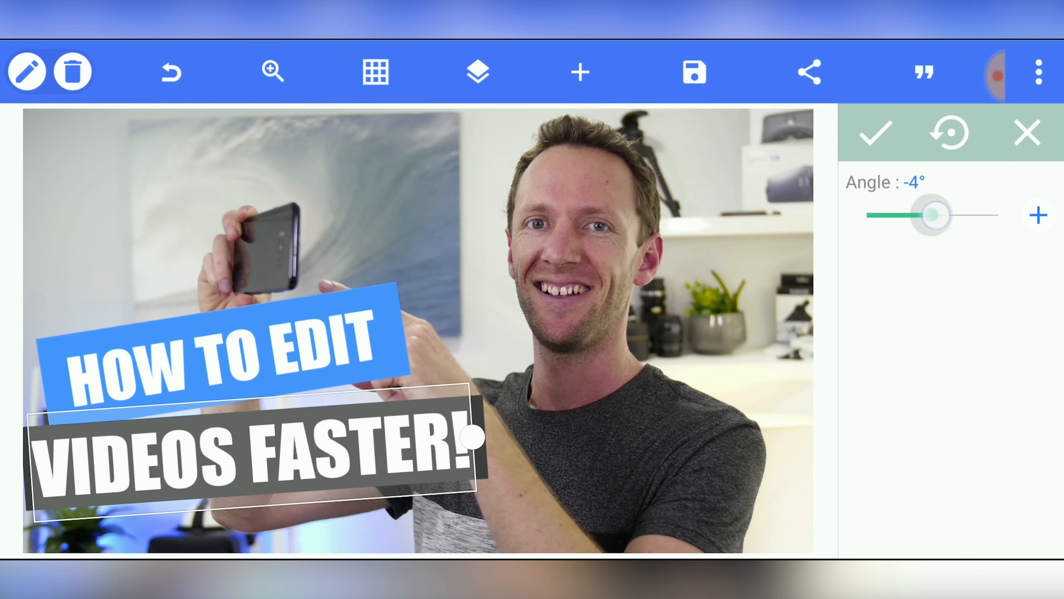
left_click_drag(932, 215, 931, 215)
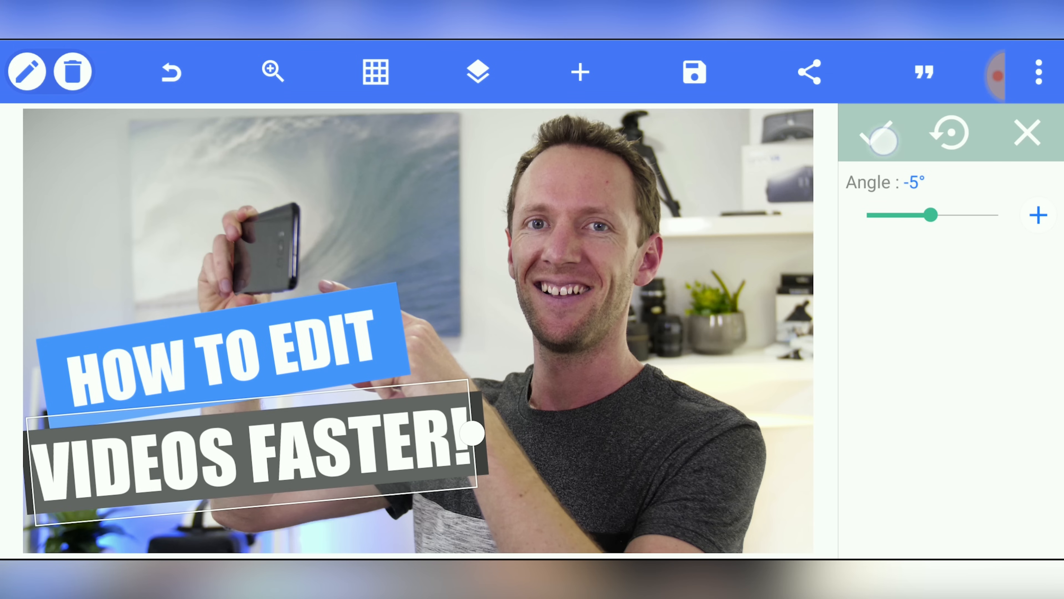
left_click(1027, 133)
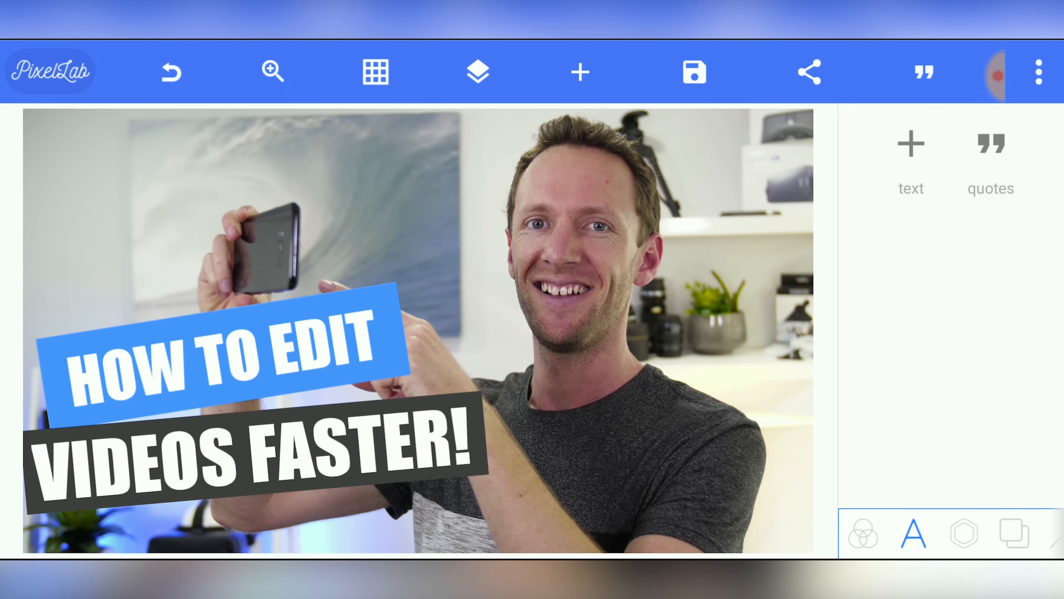
left_click(211, 366)
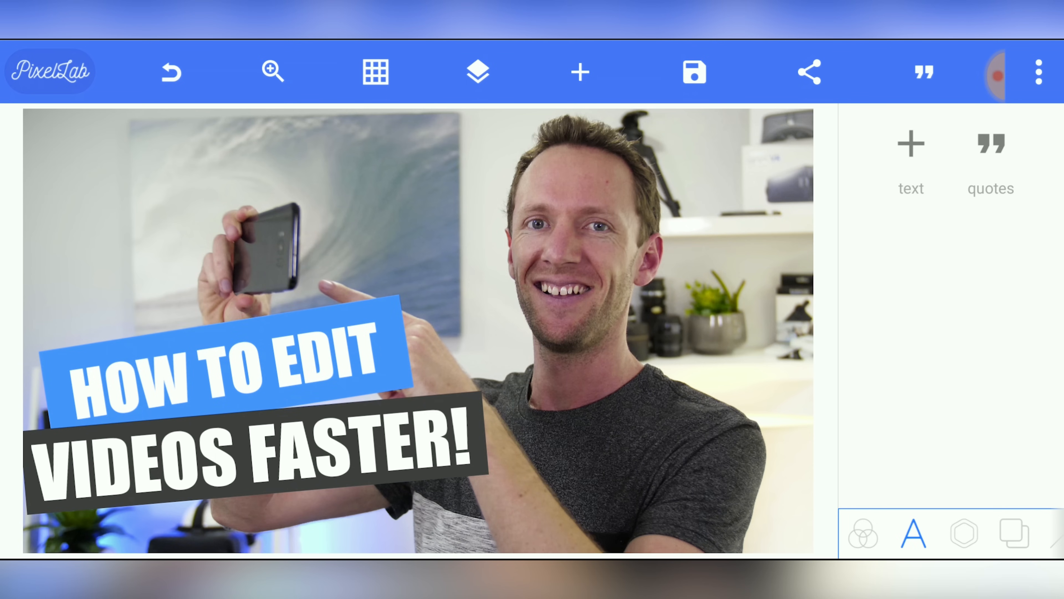
left_click(580, 72)
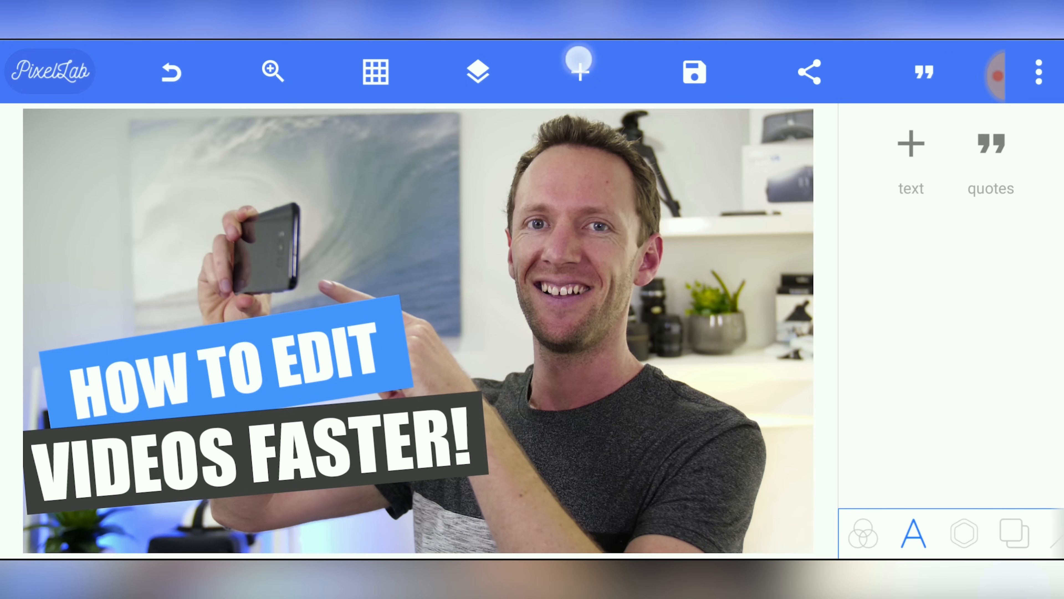
Add a grimacing emoji sticker from the sticker library onto the photo.
left_click(579, 71)
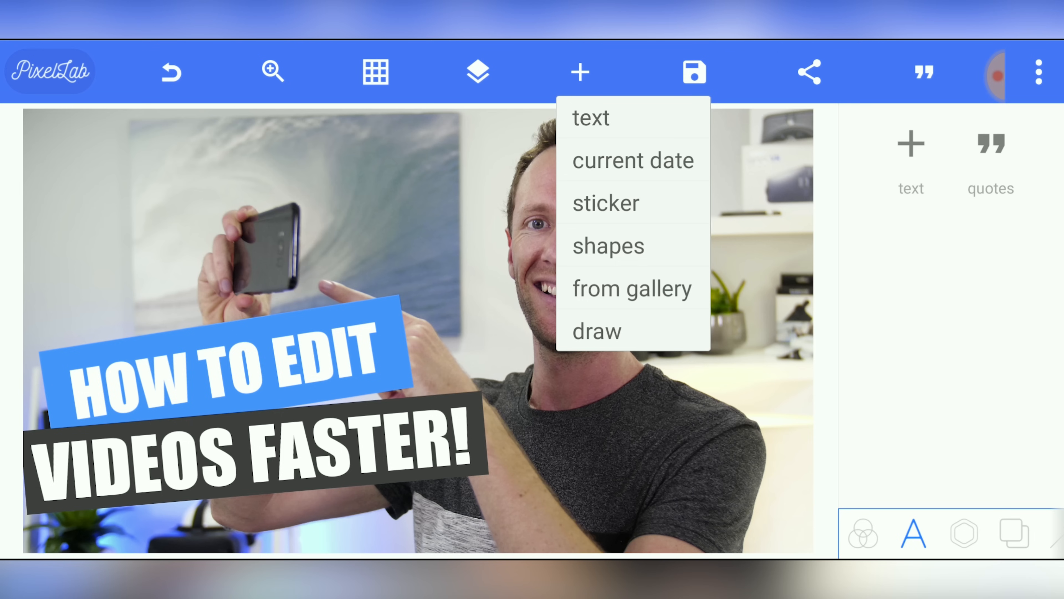
left_click(604, 202)
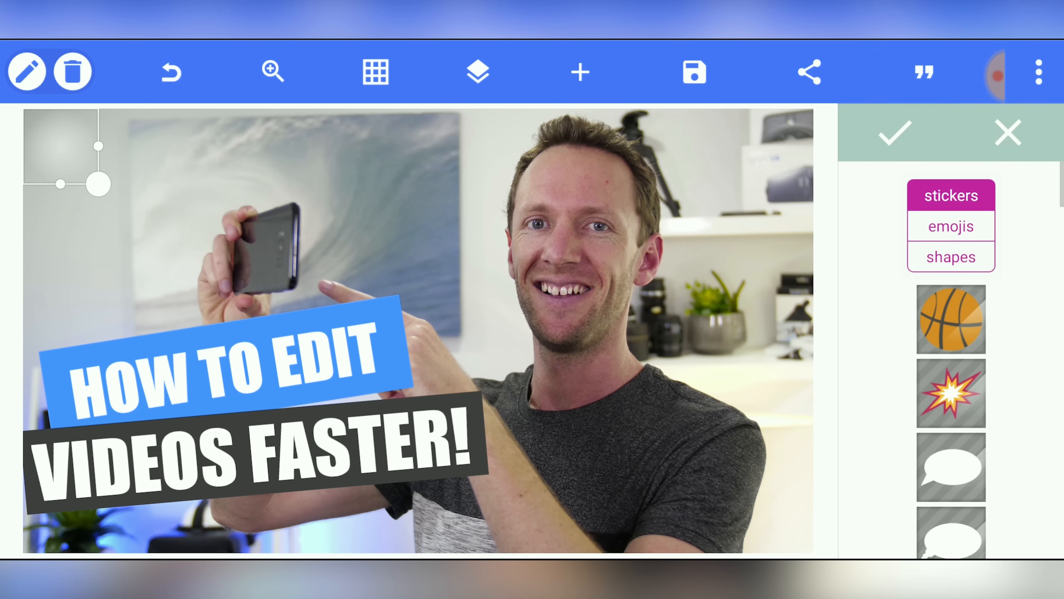
scroll("down", 3)
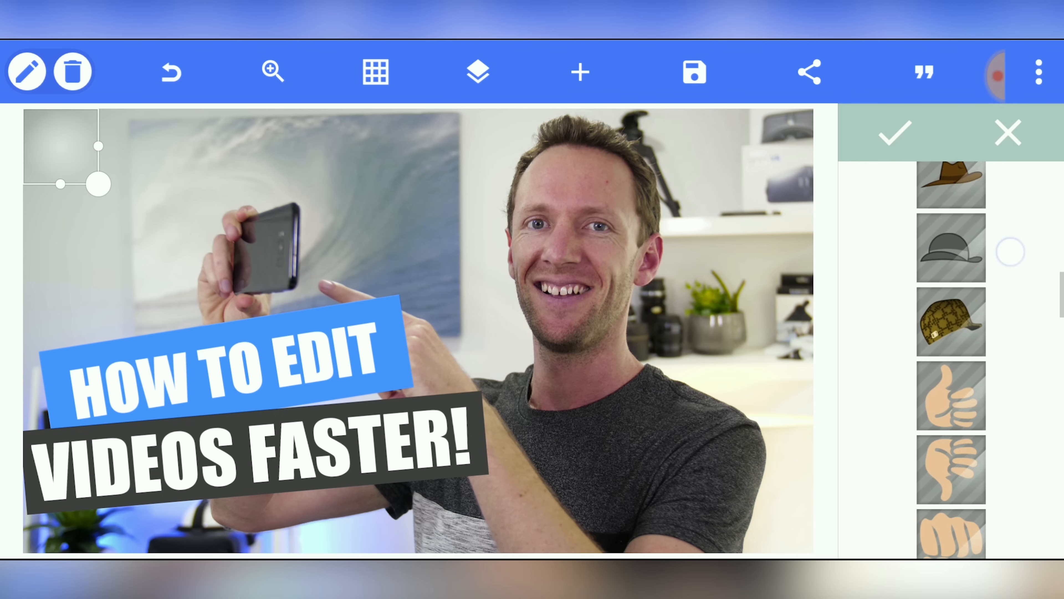
scroll("down", 3)
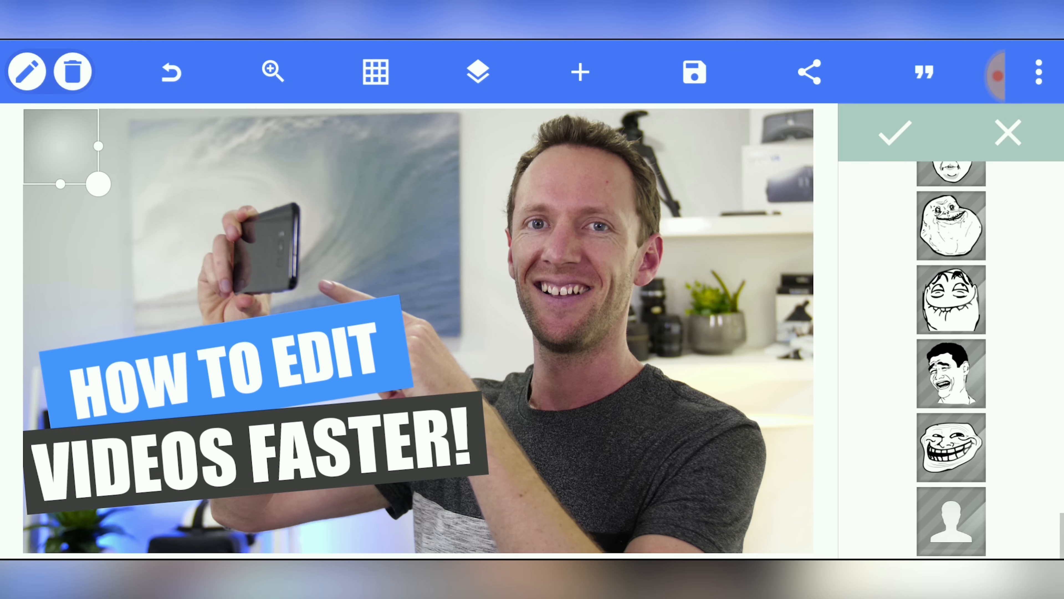
left_click(949, 227)
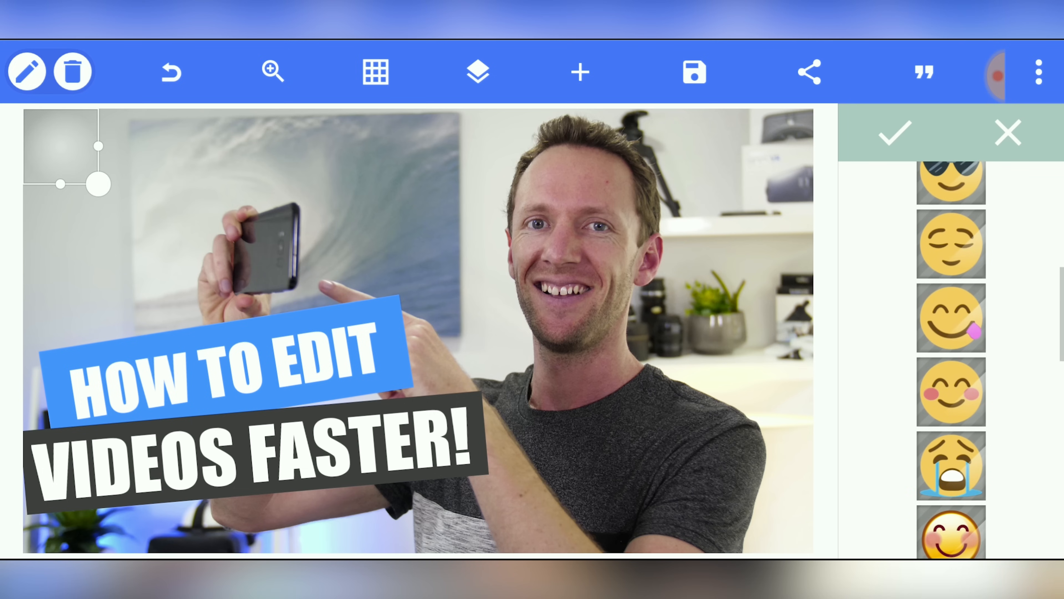
left_click(894, 133)
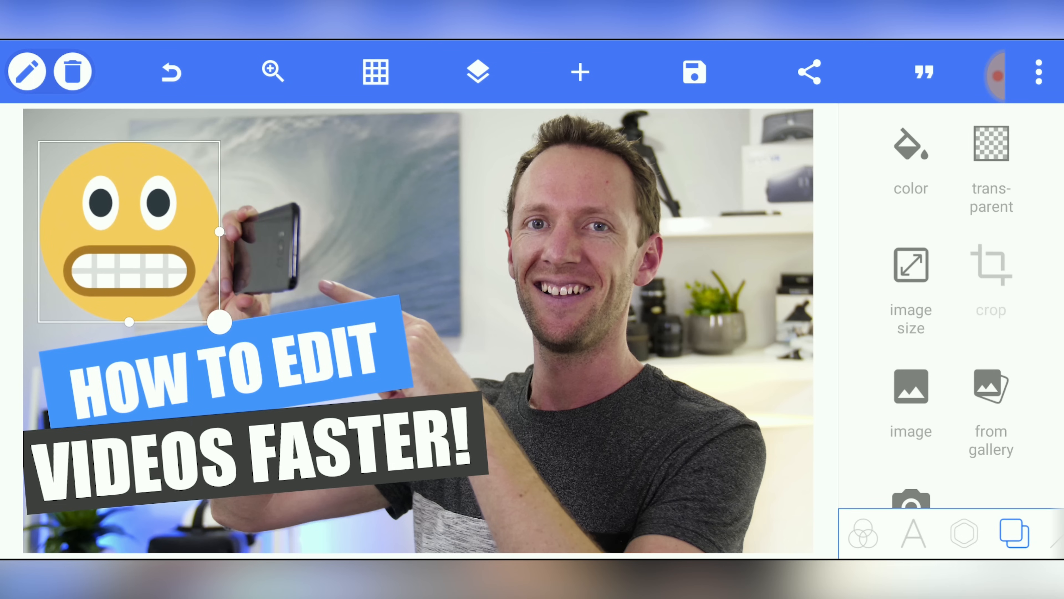
Delete the emoji sticker again, leaving the two title boxes unchanged.
left_click(171, 71)
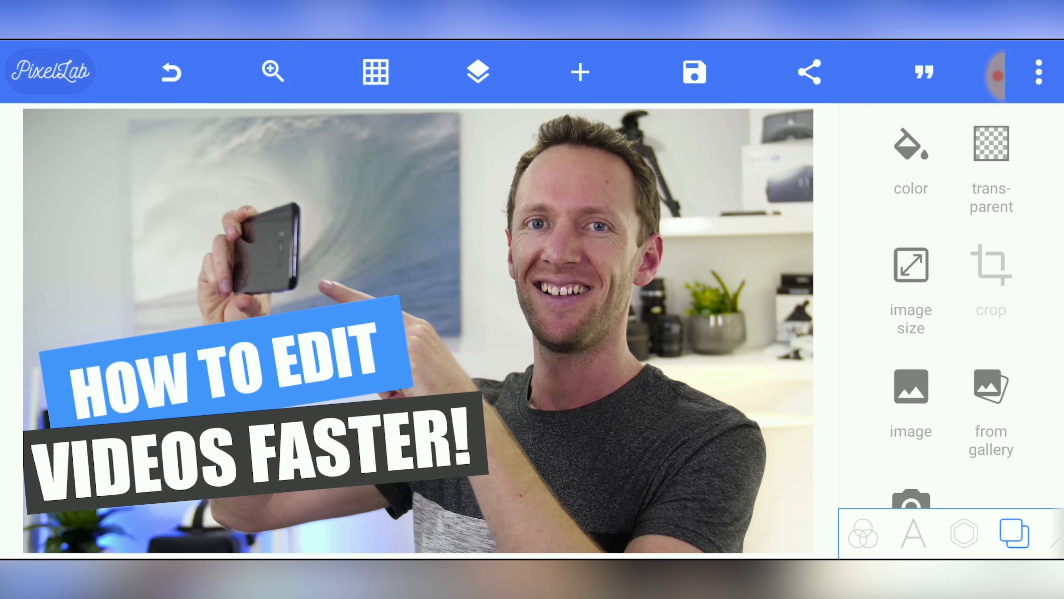
left_click(579, 72)
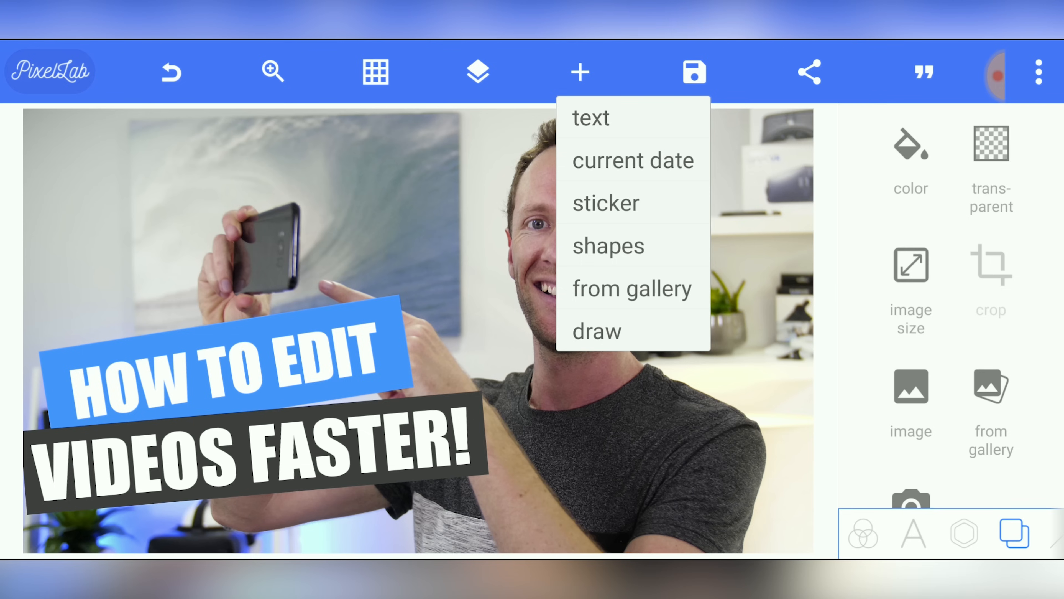
Insert a white rectangle shape and rotate it to a steep negative angle on the left.
left_click(607, 246)
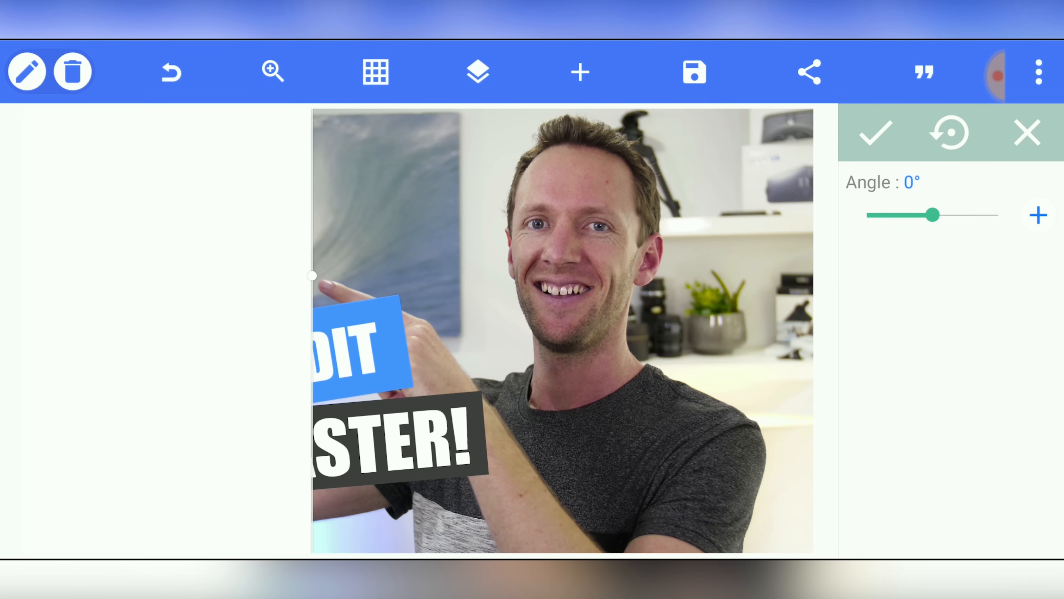
left_click_drag(950, 215, 934, 215)
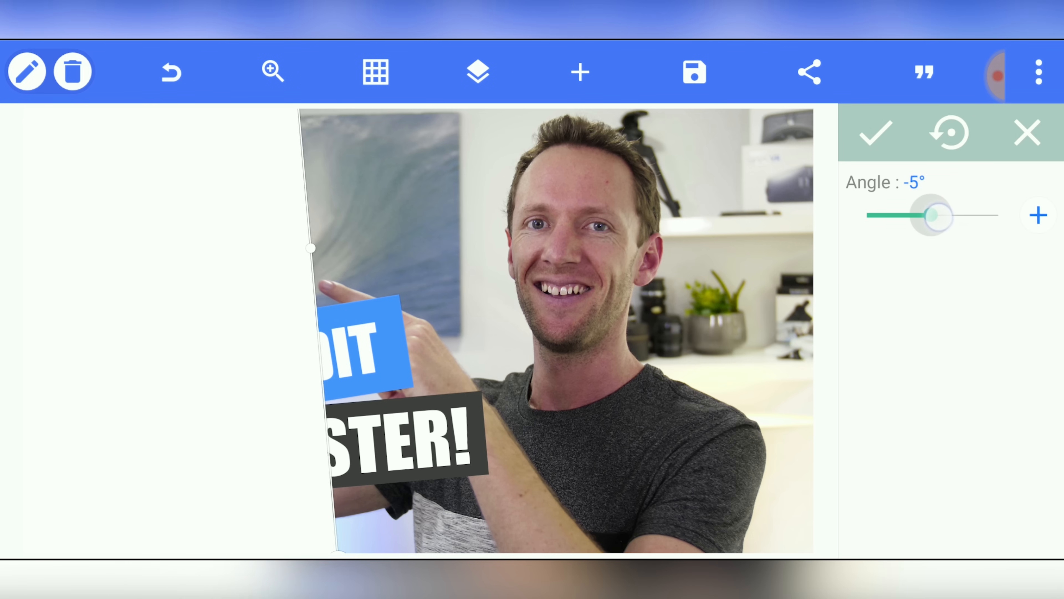
left_click_drag(931, 215, 919, 215)
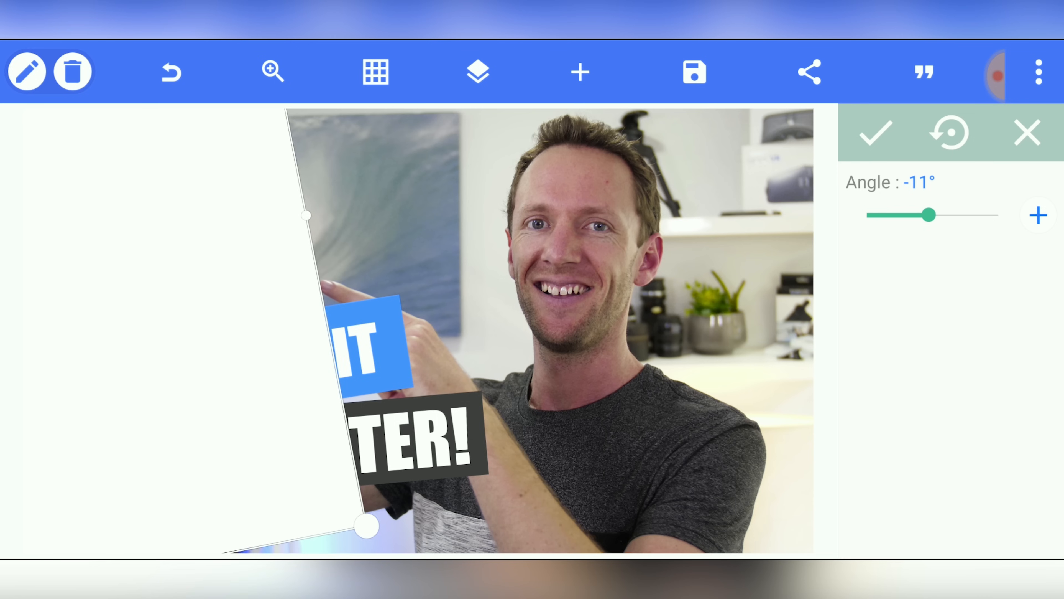
left_click_drag(367, 526, 122, 426)
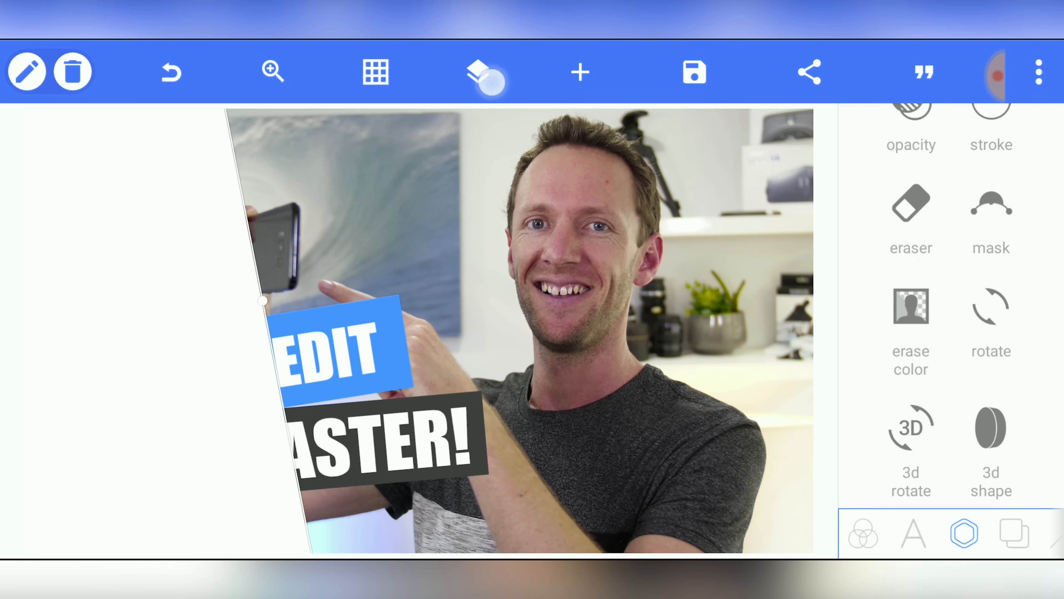
Send the white shape to the back so both title boxes sit in front of it.
left_click(477, 72)
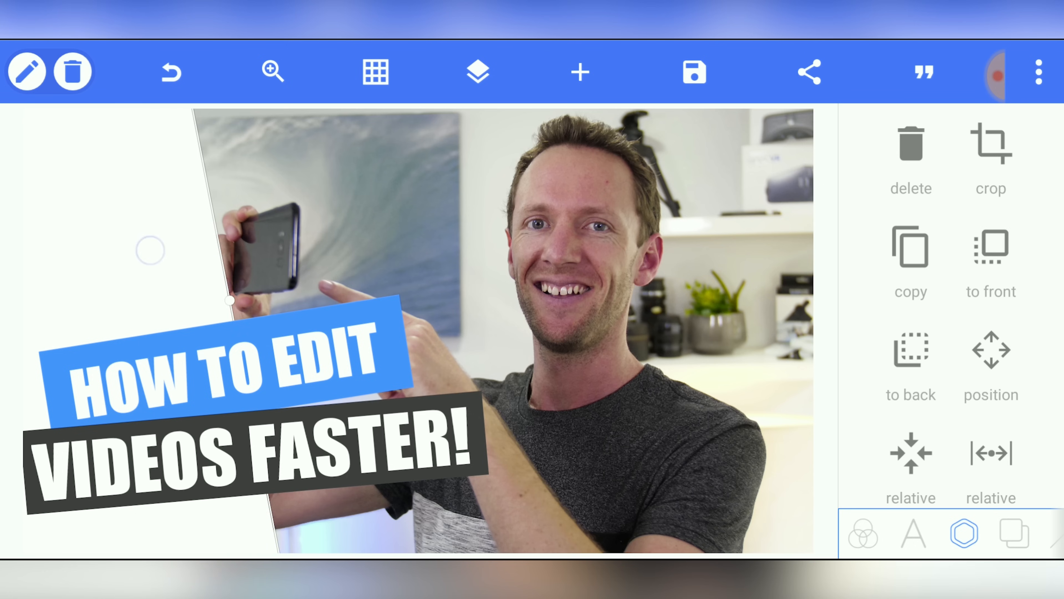
scroll("down", 3)
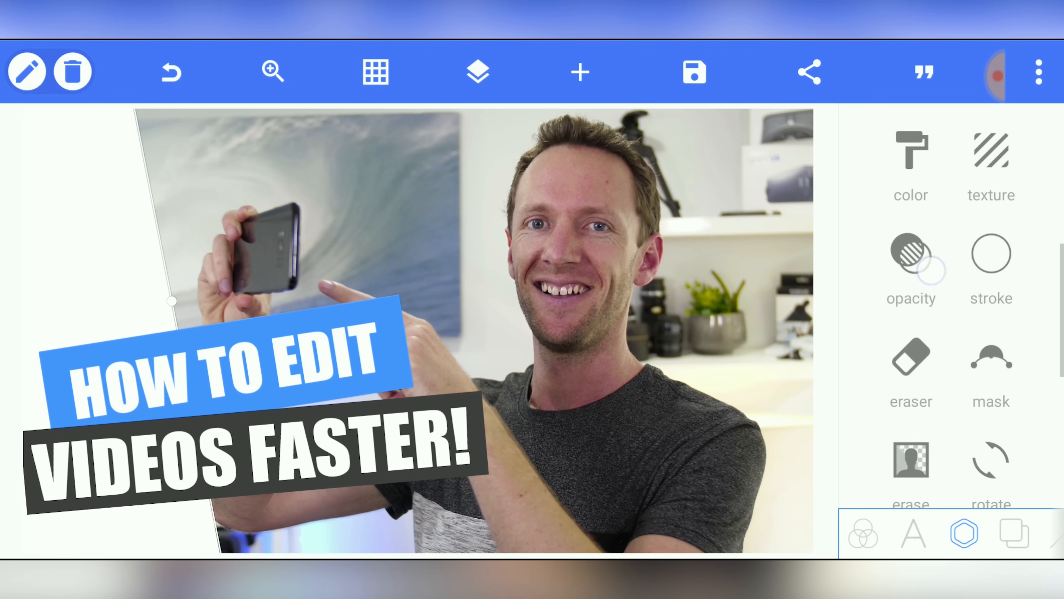
Lower the white shape's opacity so it becomes partly see-through.
left_click(911, 258)
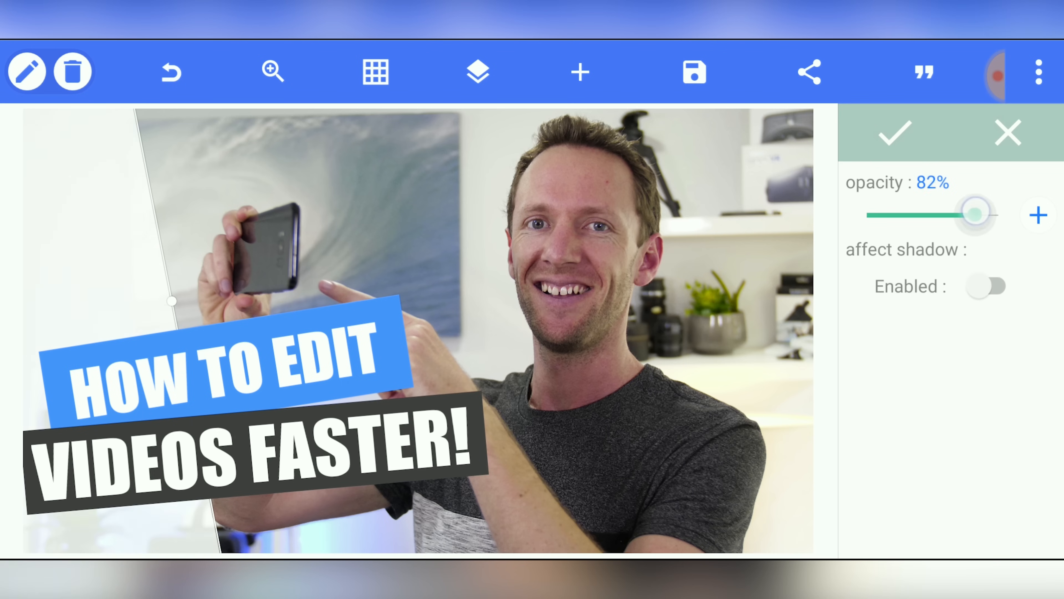
left_click_drag(973, 214, 991, 214)
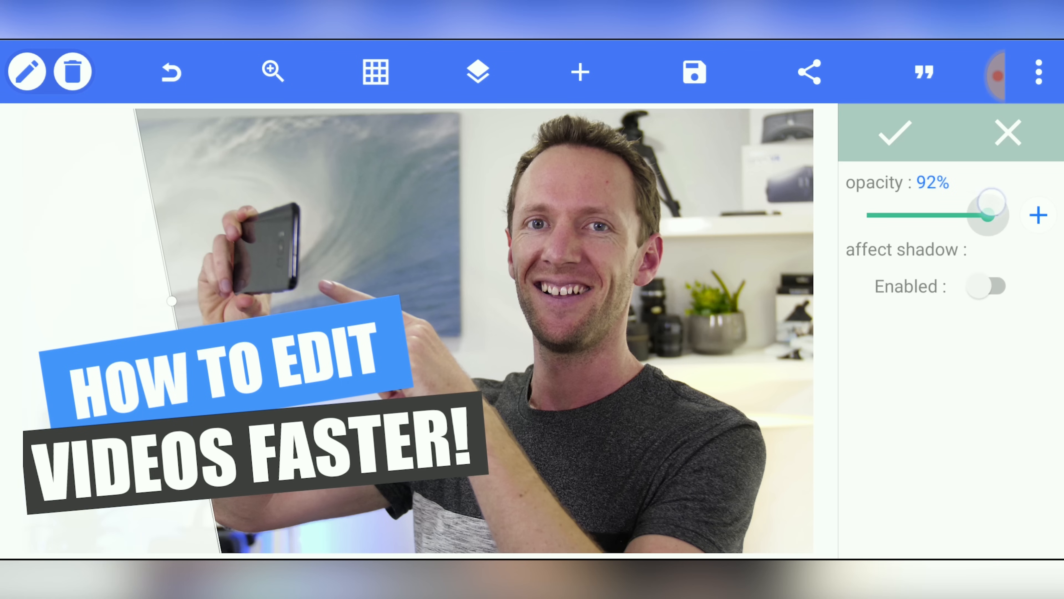
left_click_drag(991, 214, 980, 214)
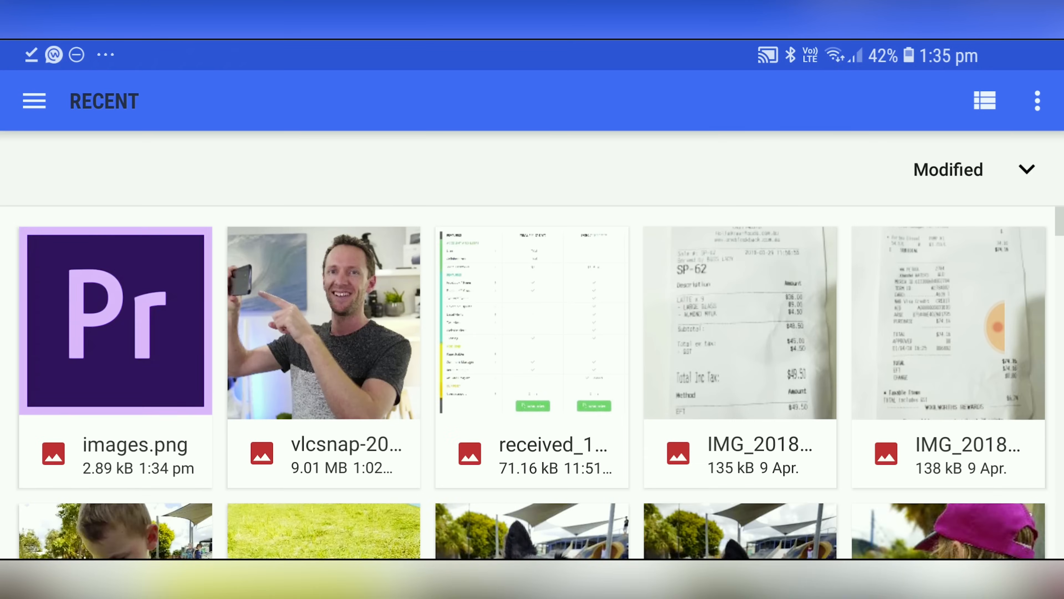
Import images.png, the Premiere logo, from the phone's recent files.
left_click(115, 323)
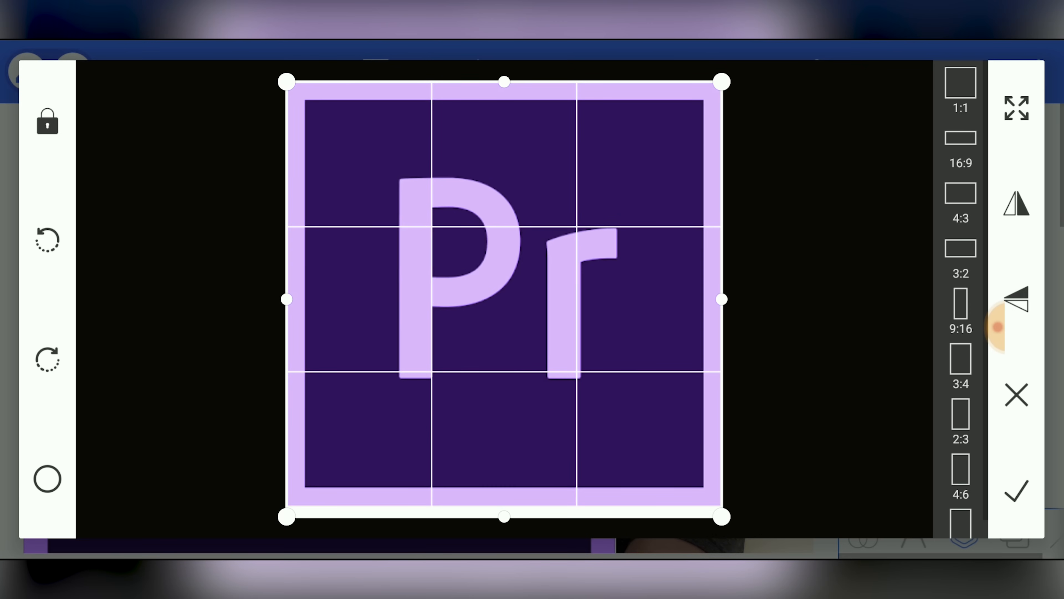
Trim the bottom of the logo crop and accept the cropped image.
left_click_drag(504, 517, 504, 503)
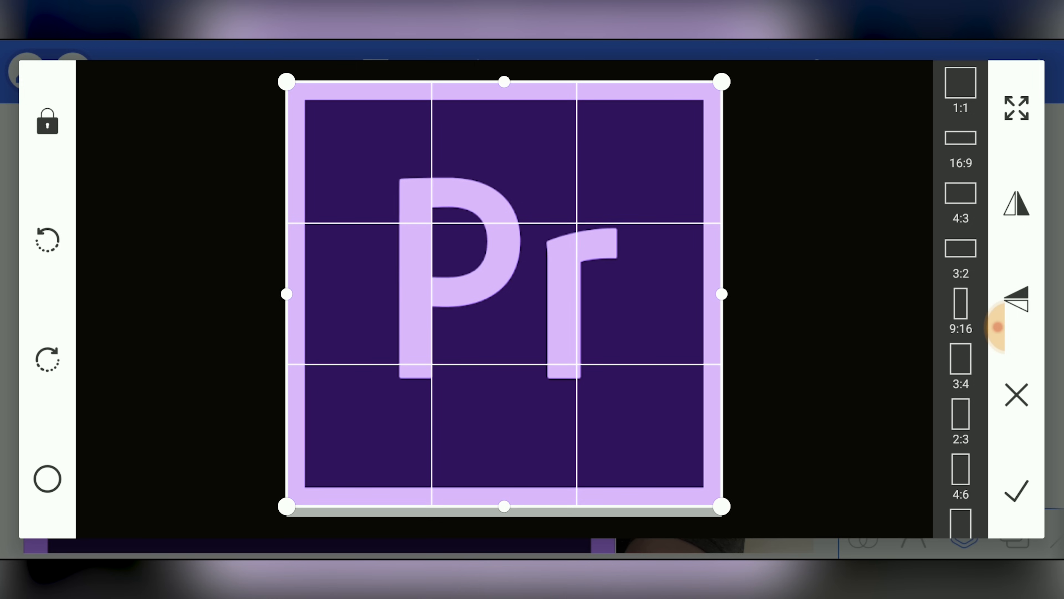
left_click(1016, 492)
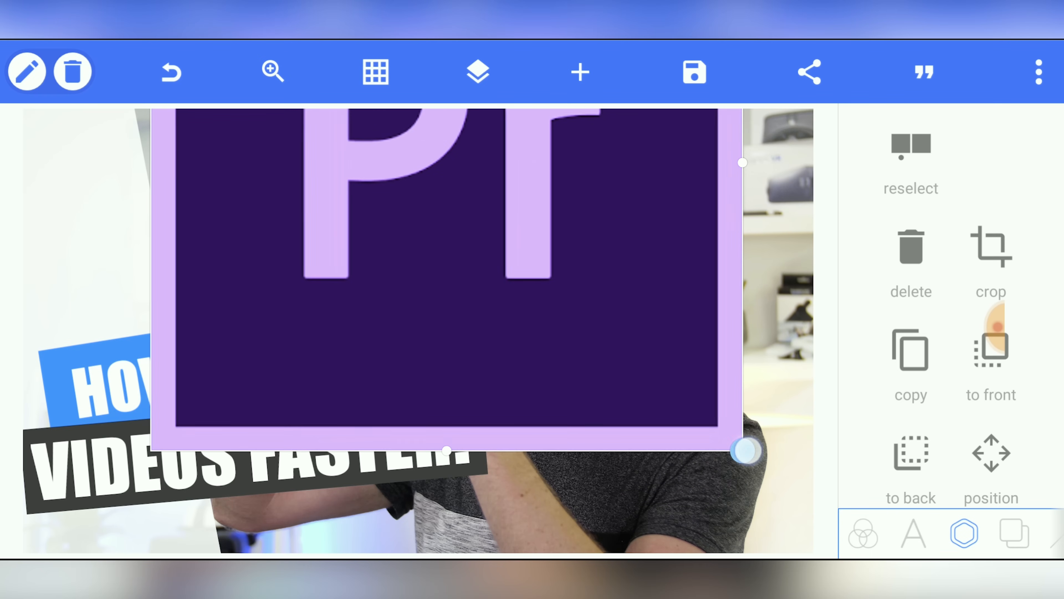
Shrink the Premiere logo to a small square and settle it in the top-left corner.
left_click_drag(743, 451, 472, 251)
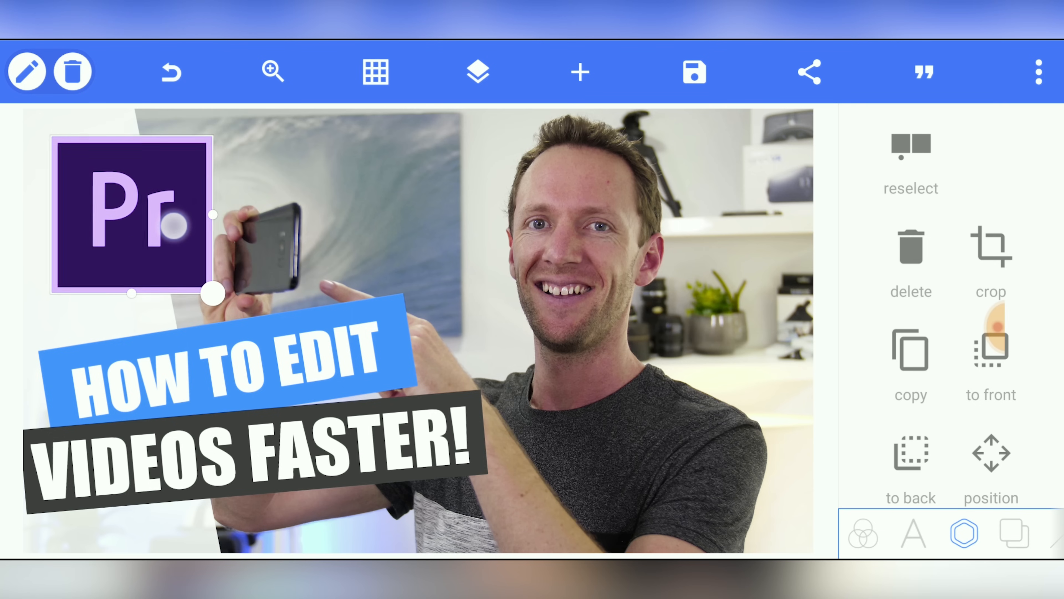
left_click_drag(214, 294, 197, 278)
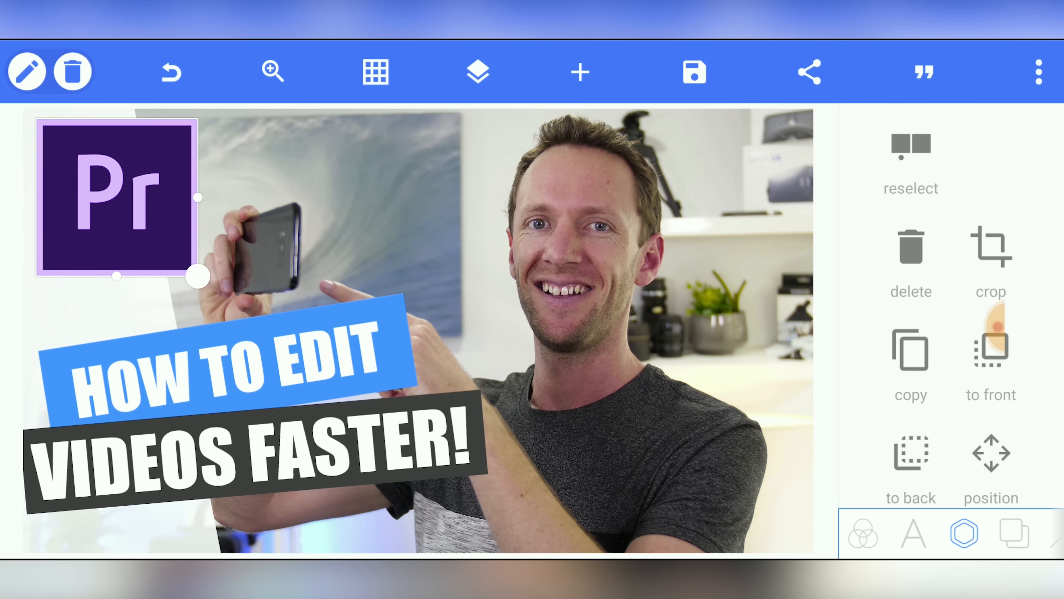
left_click_drag(198, 277, 166, 253)
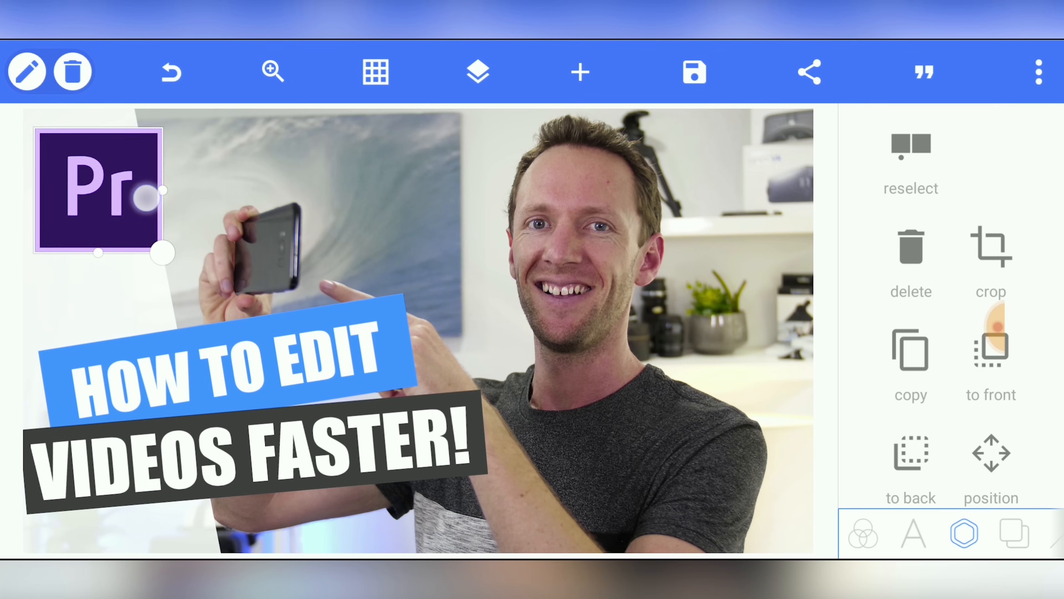
left_click_drag(99, 190, 716, 434)
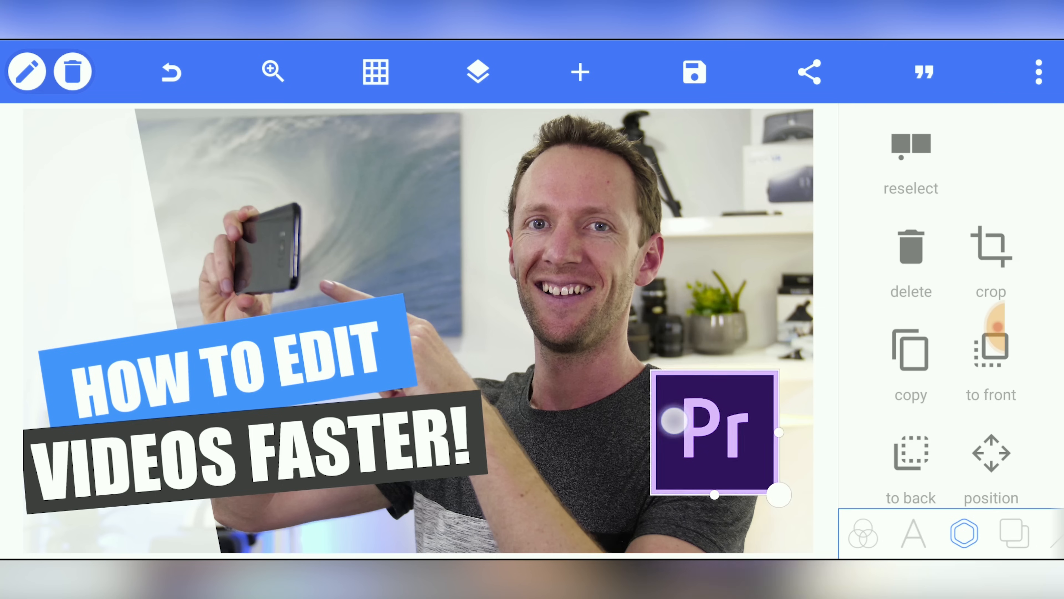
left_click_drag(714, 431, 118, 203)
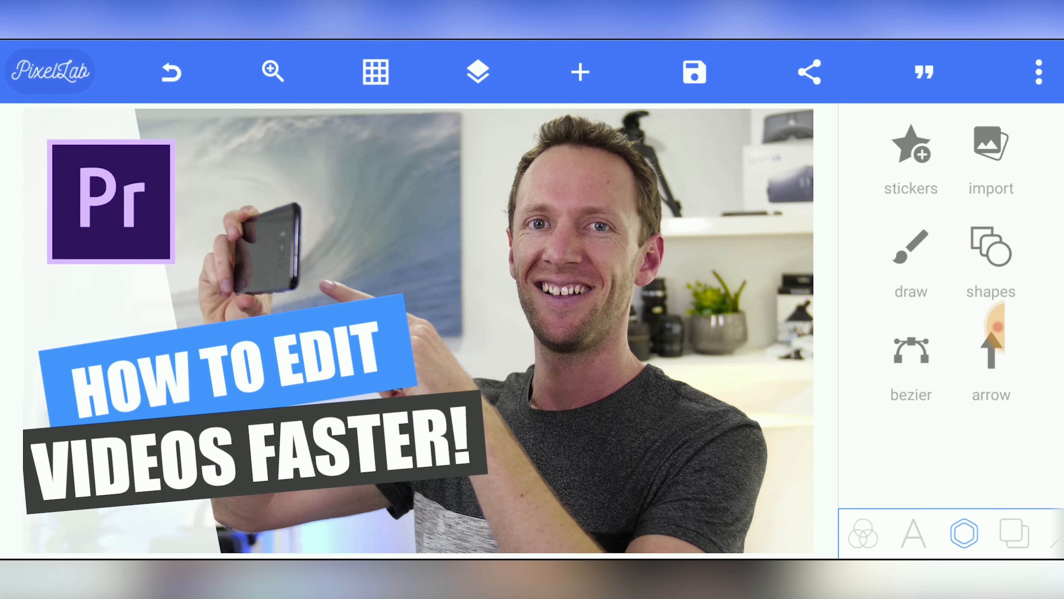
Bring up the three-dot options list containing export image and image size.
left_click(1039, 72)
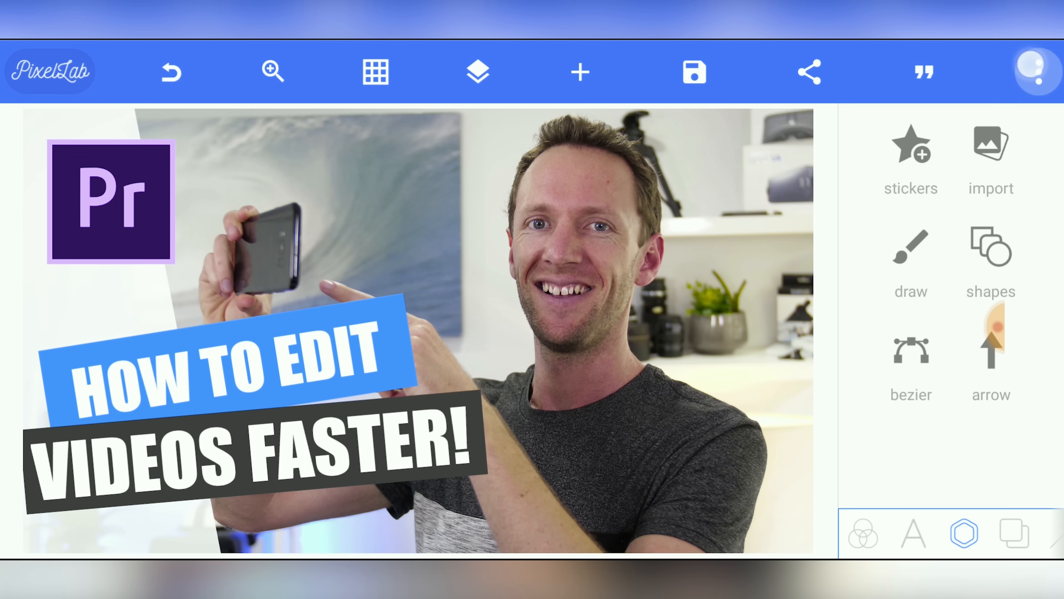
left_click(1039, 72)
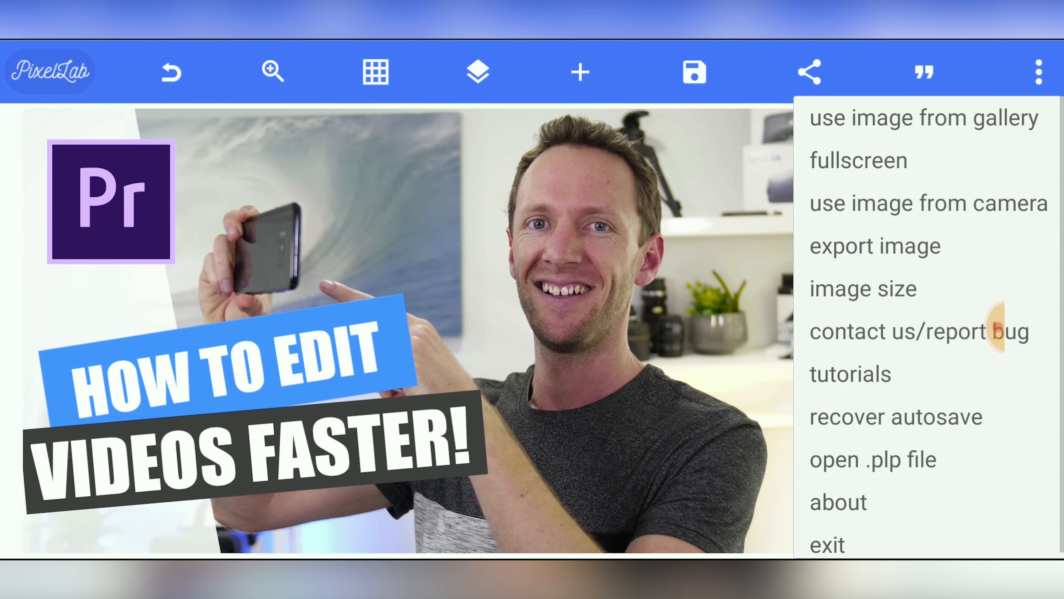